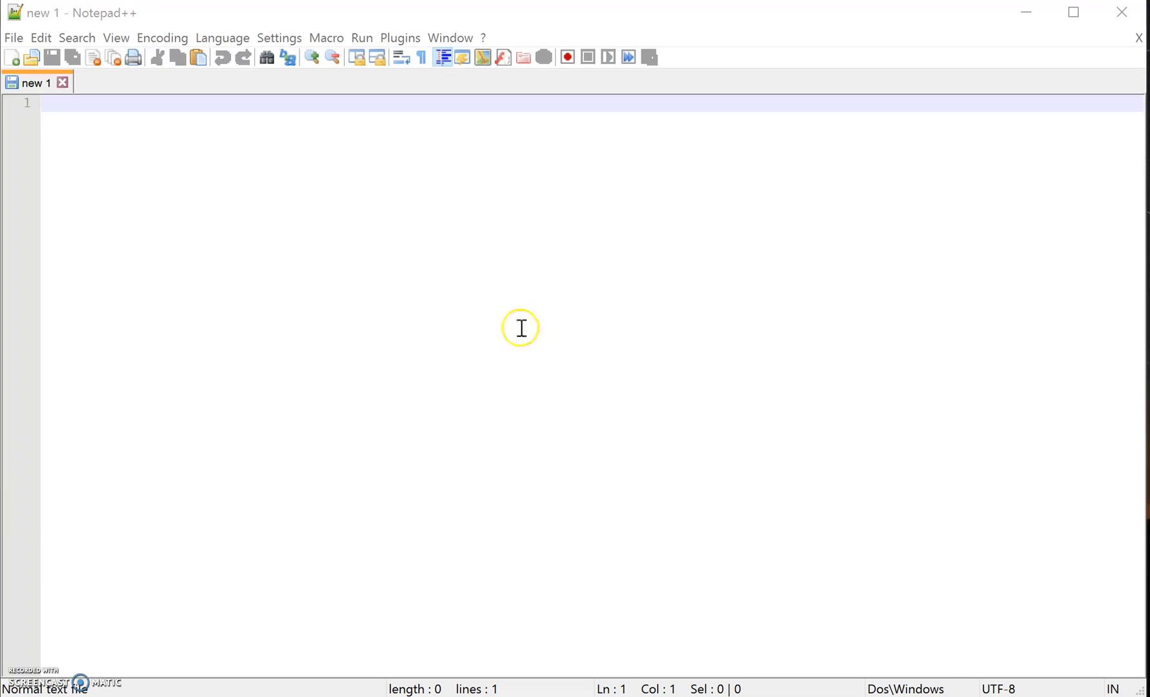
mouse_move(116, 552)
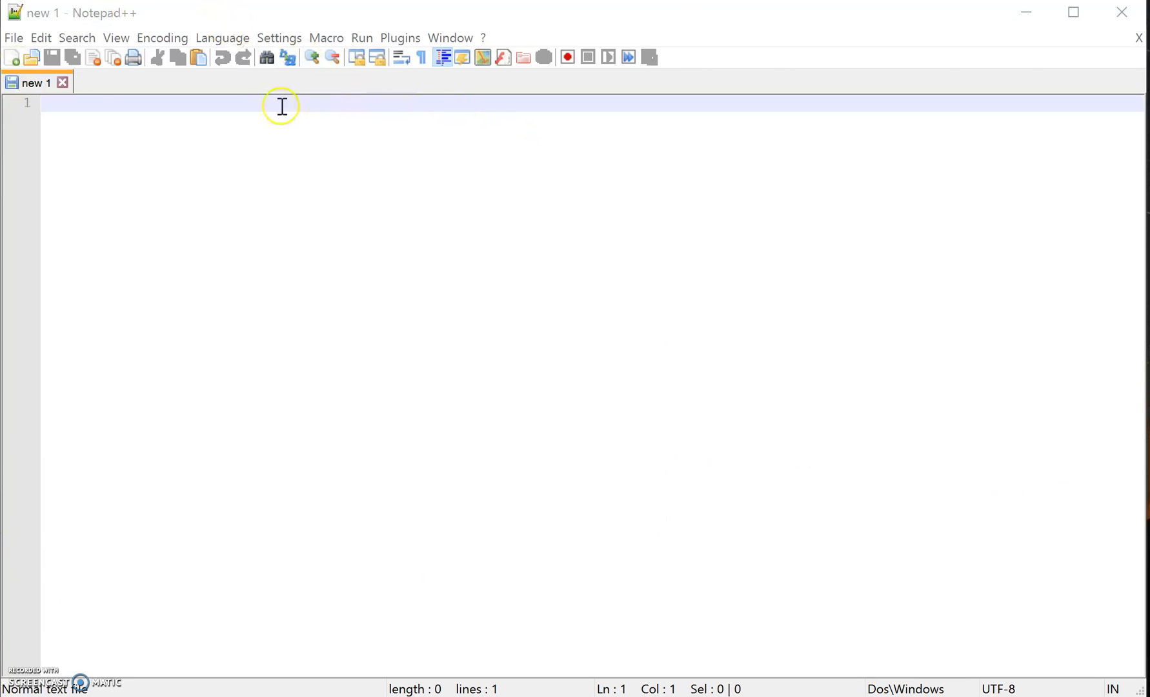
mouse_move(100, 192)
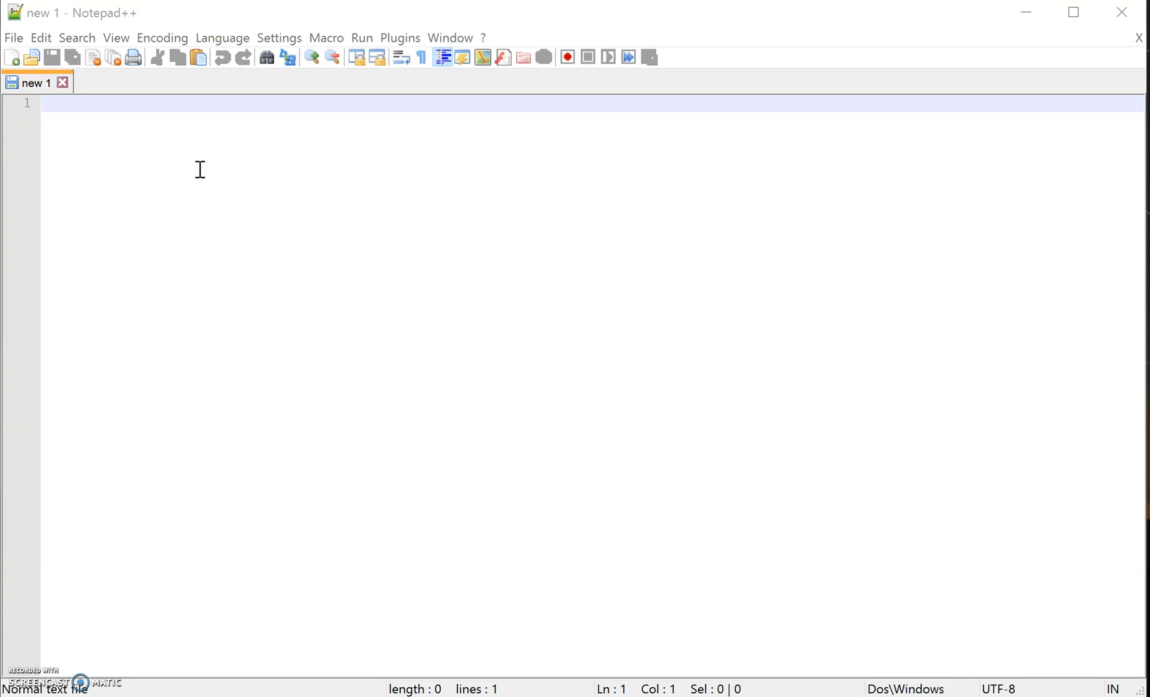
mouse_move(193, 202)
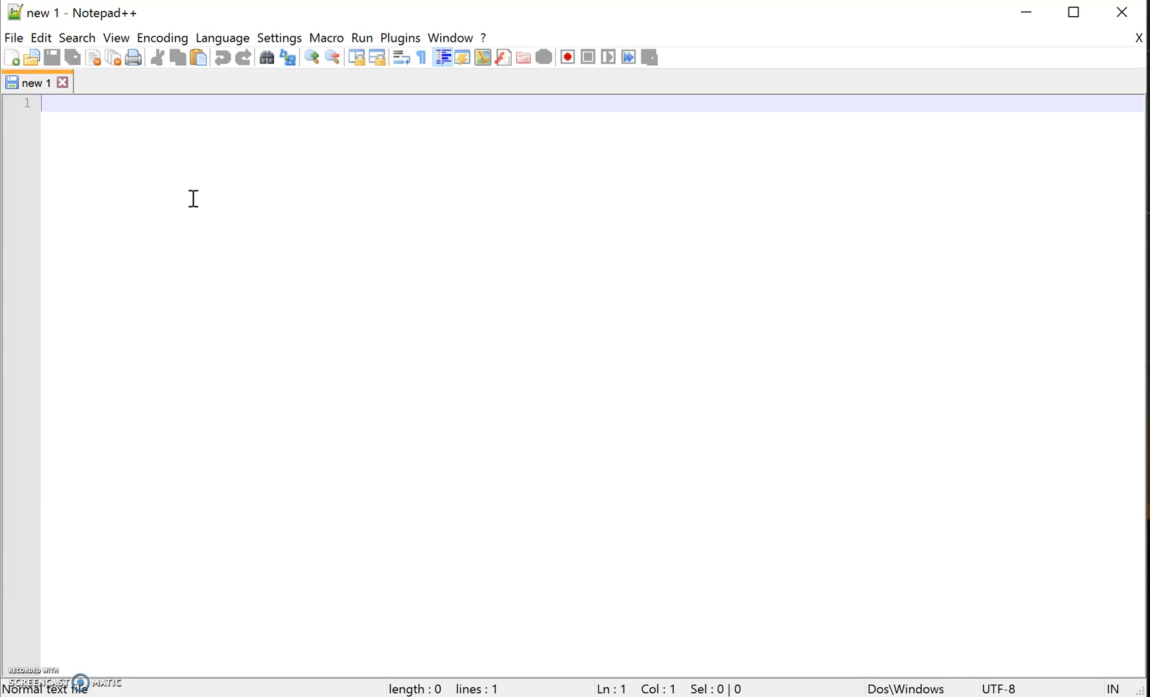
Step: Type an opening <html> tag and a closing </html> tag with blank lines between
text(<)
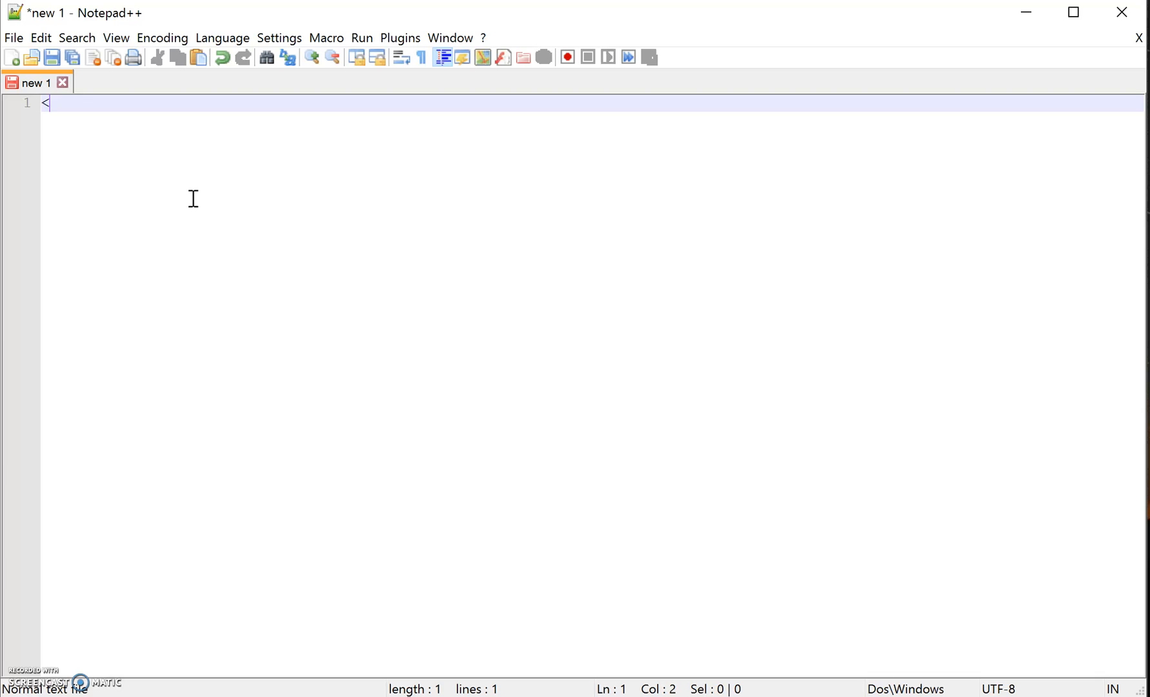
text(html)
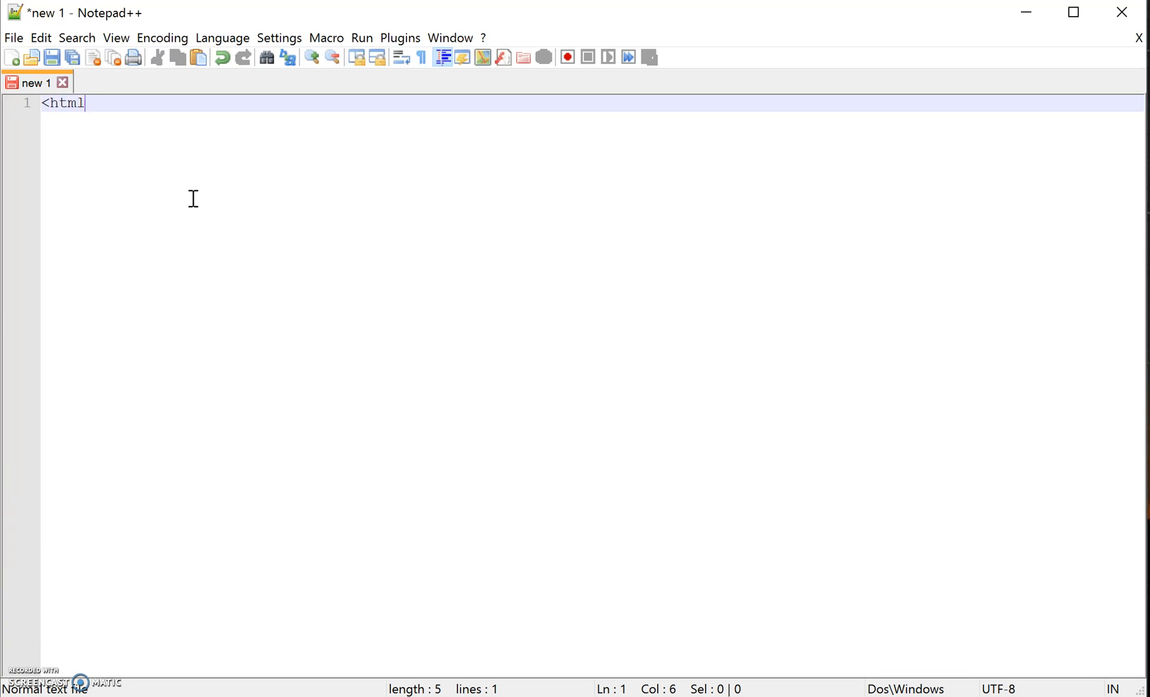
text(>)
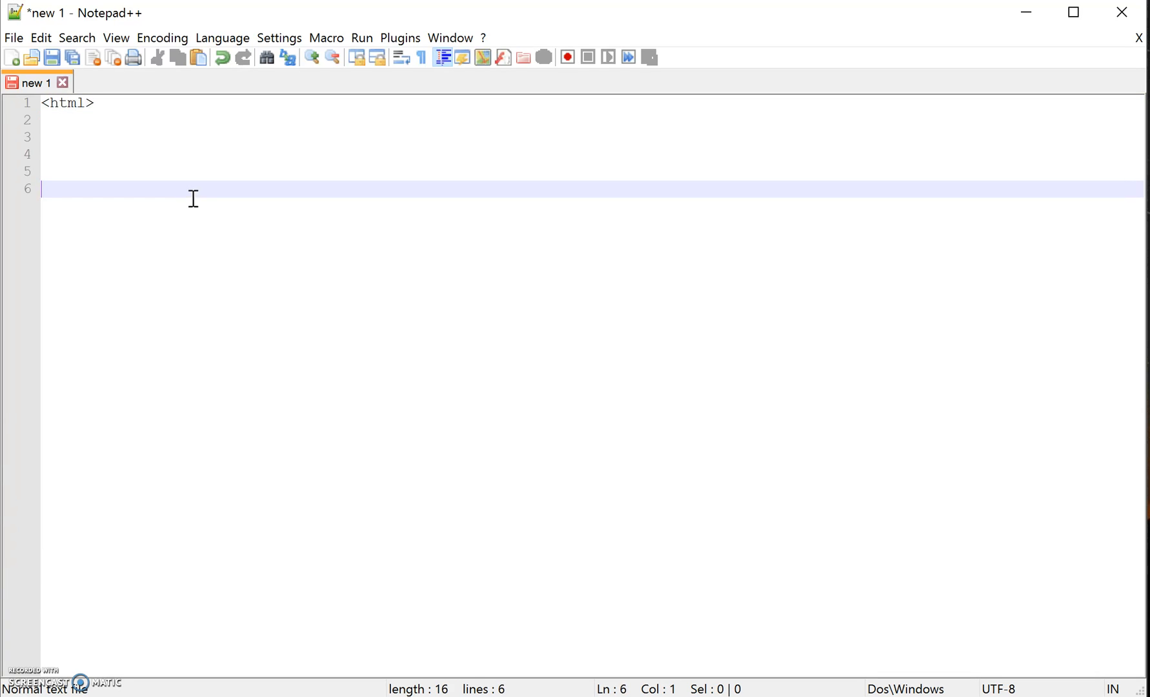
text(</)
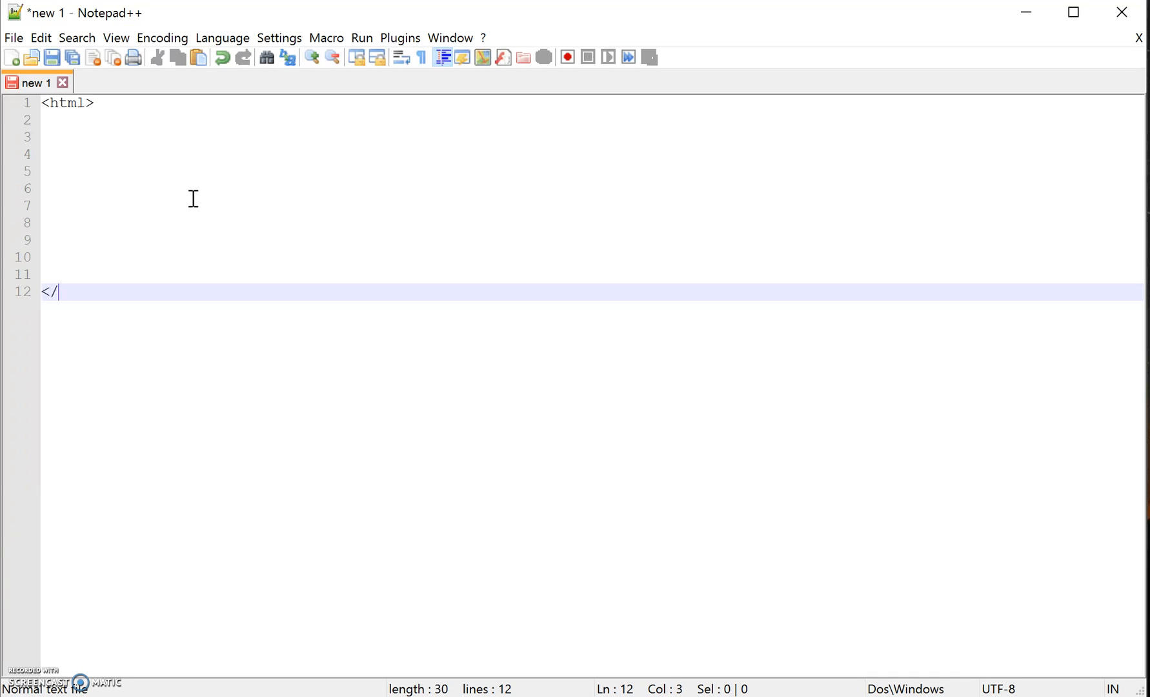
text(html>)
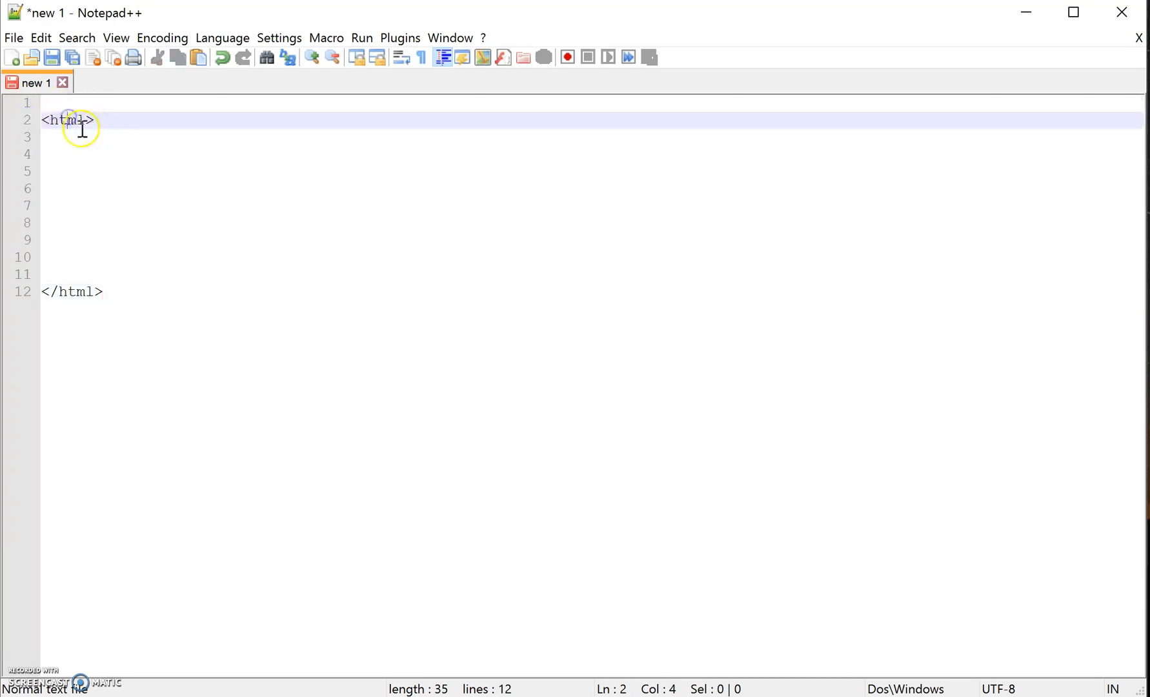
Step: Remove the extra blank line and stray test text between the html tags
click(55, 103)
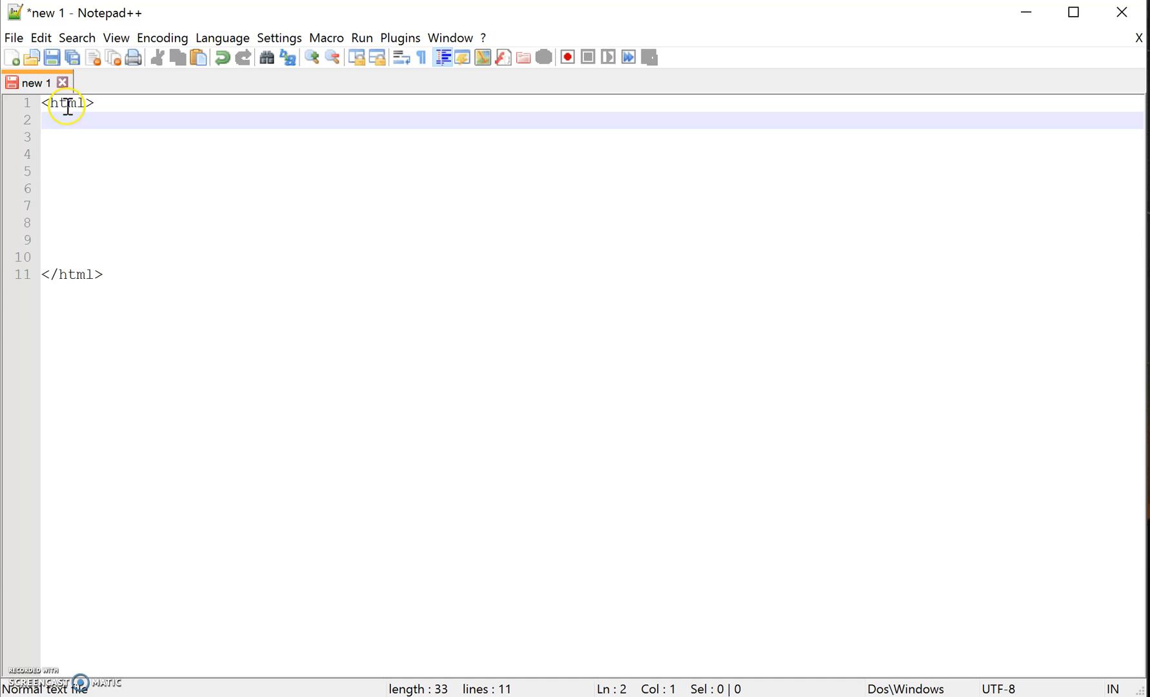
click(79, 102)
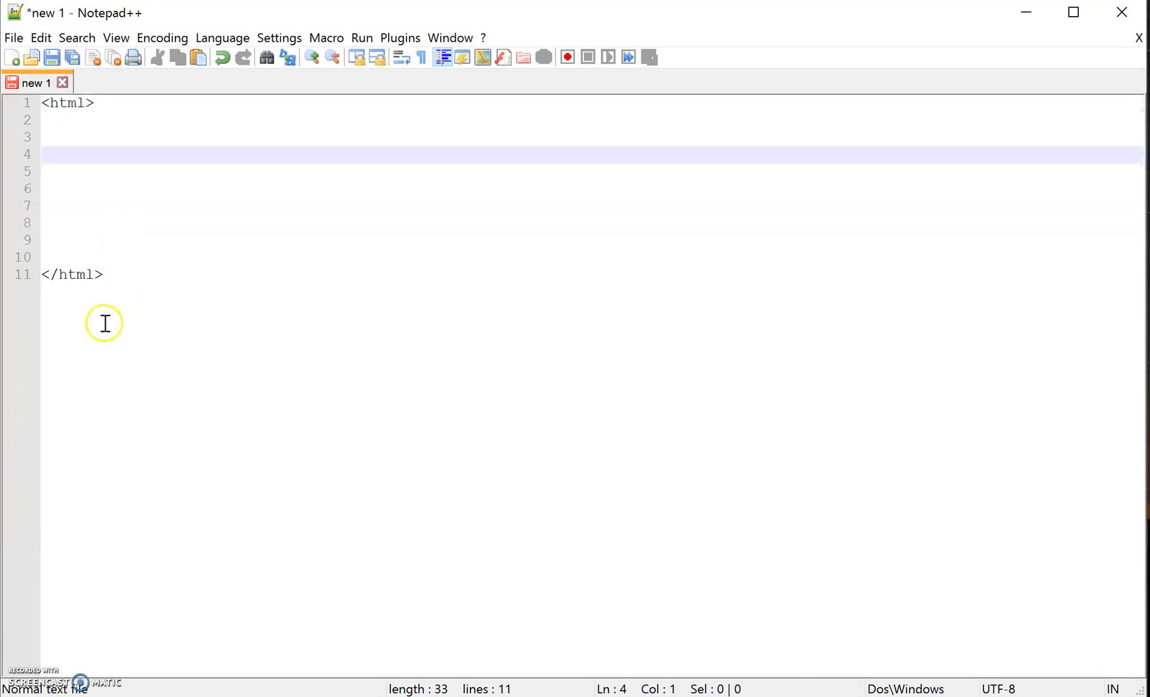
text(d)
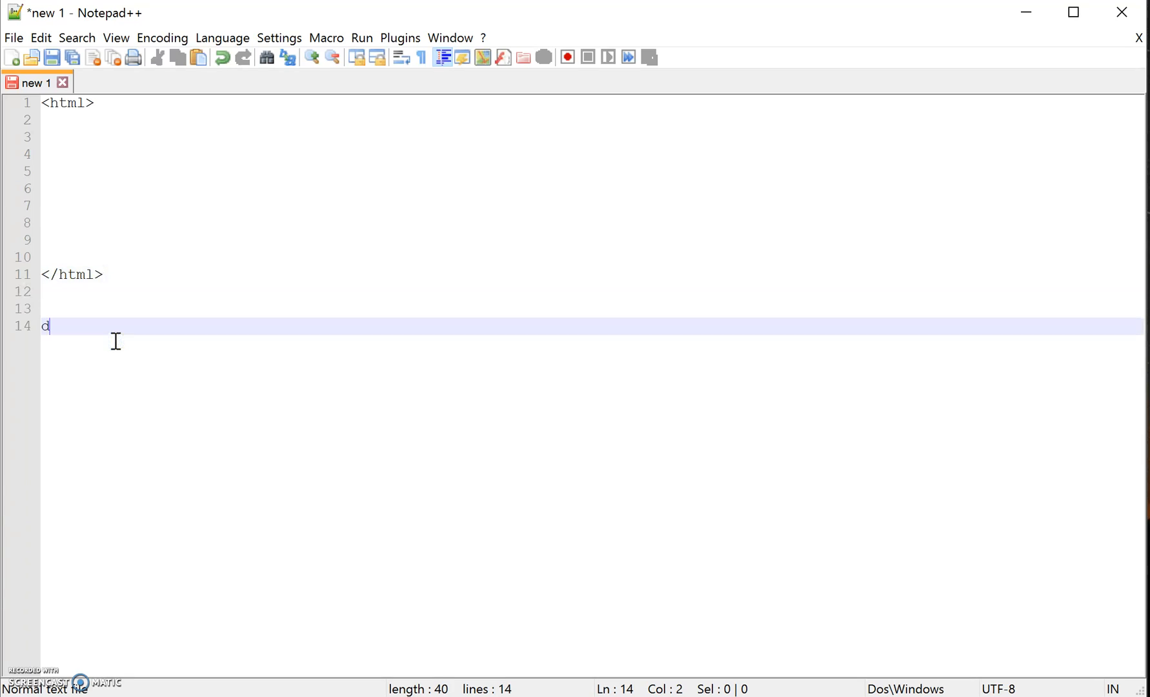
text(sadas)
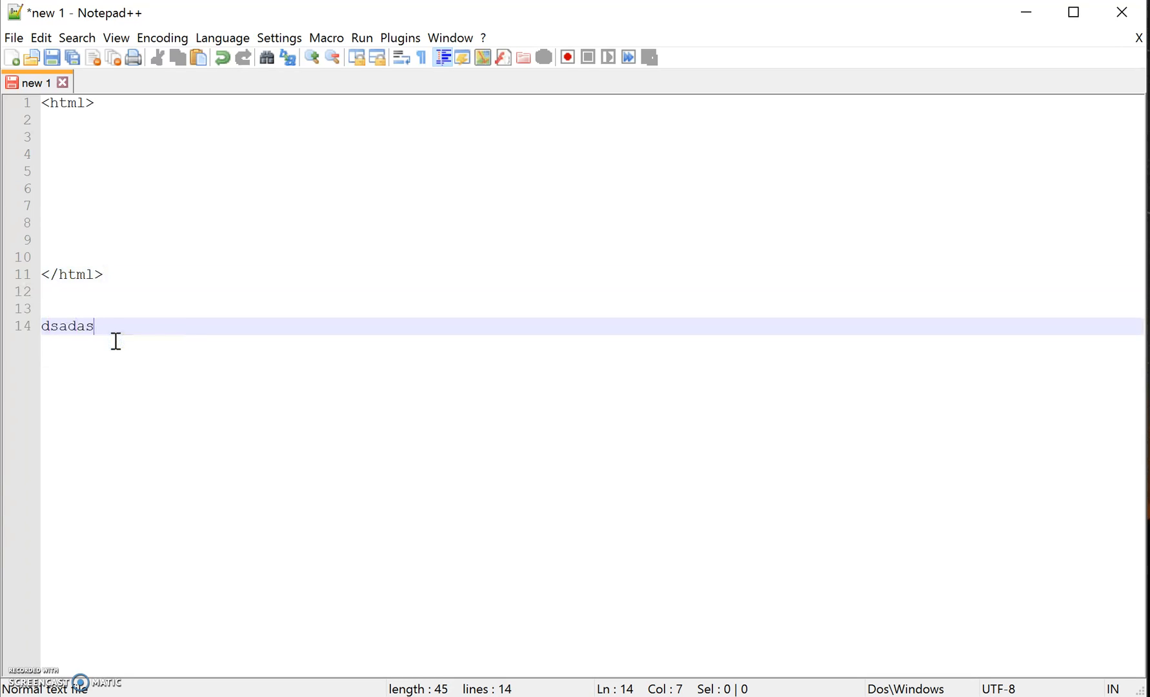
key(Backspace)
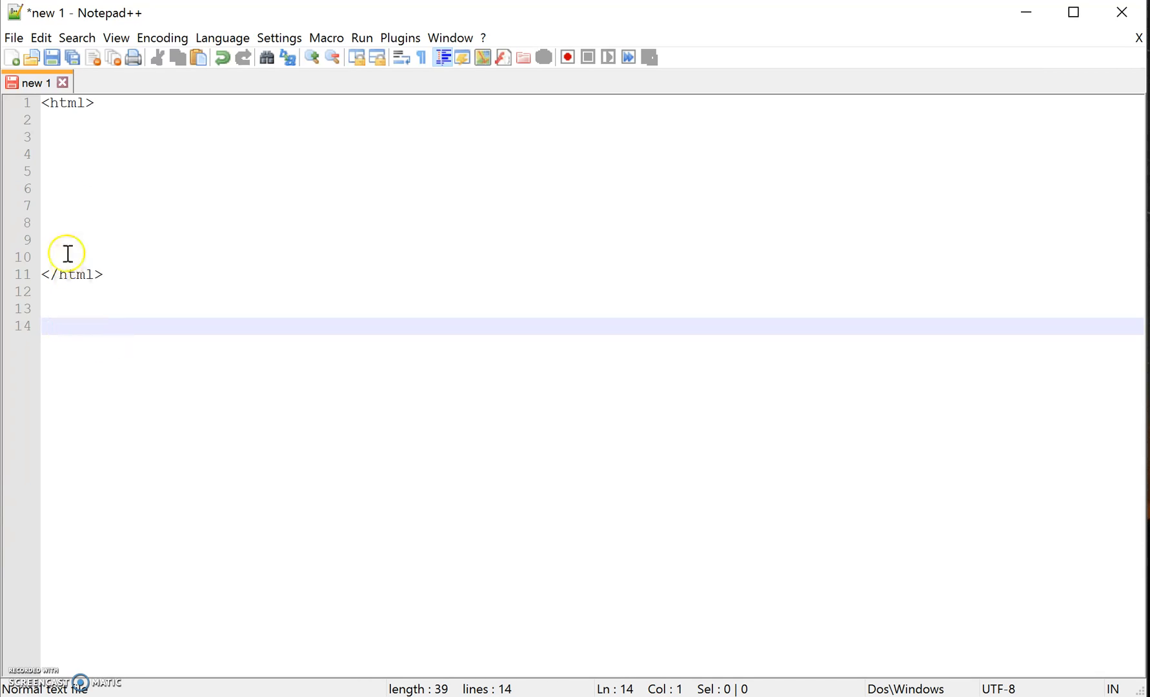
Step: Add <head></head> and <body></body> tag pairs inside the html tags, spaced by blank lines
text(H)
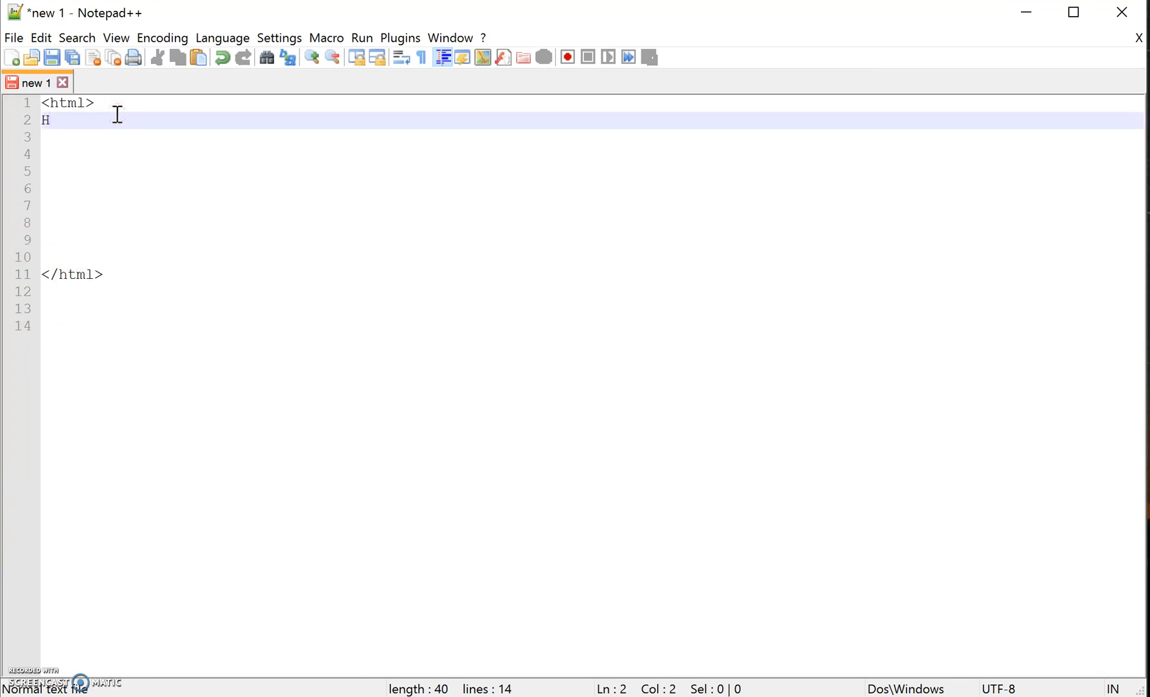
text(<head>)
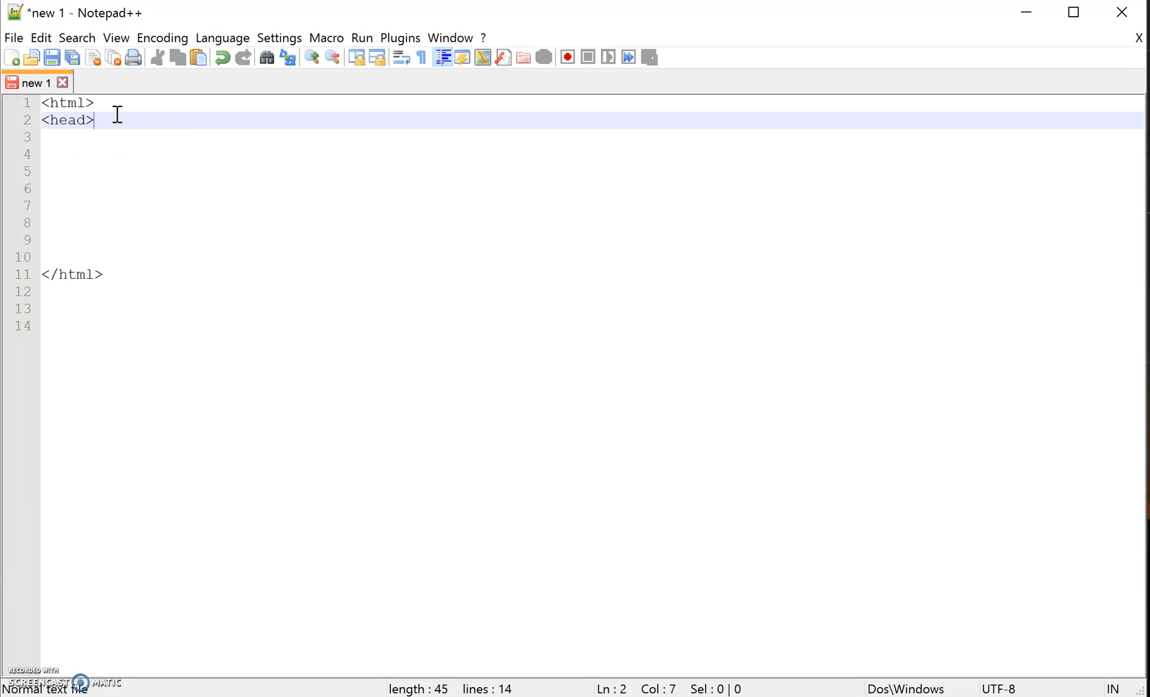
text(<)
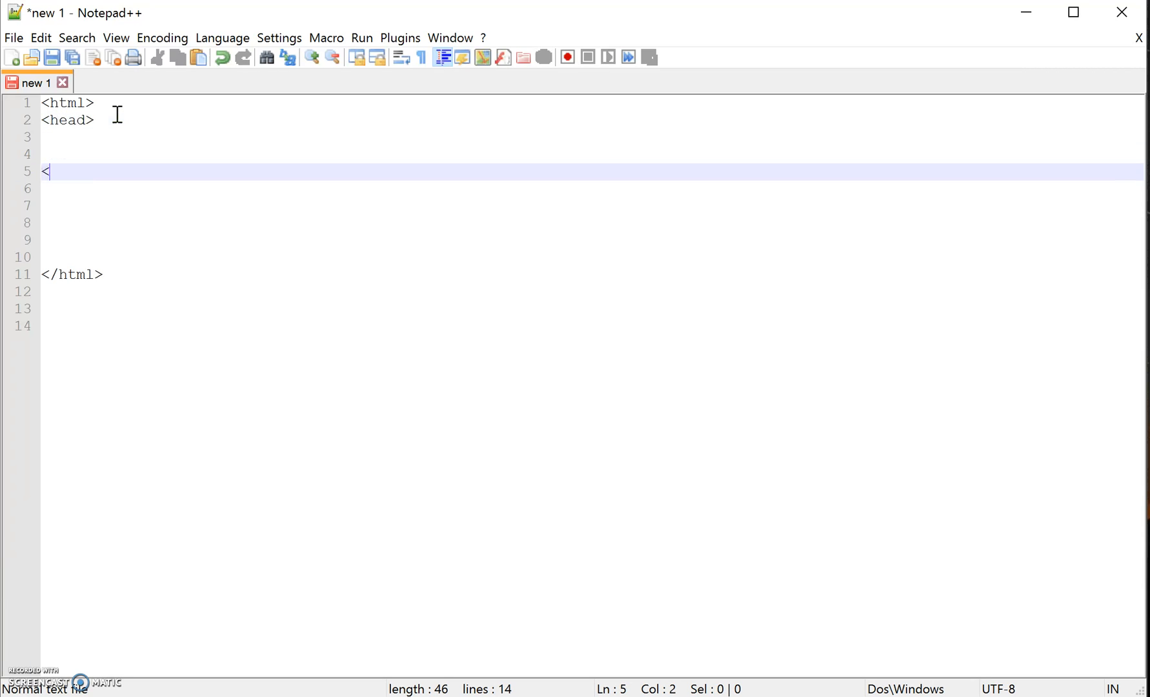
text(/head<)
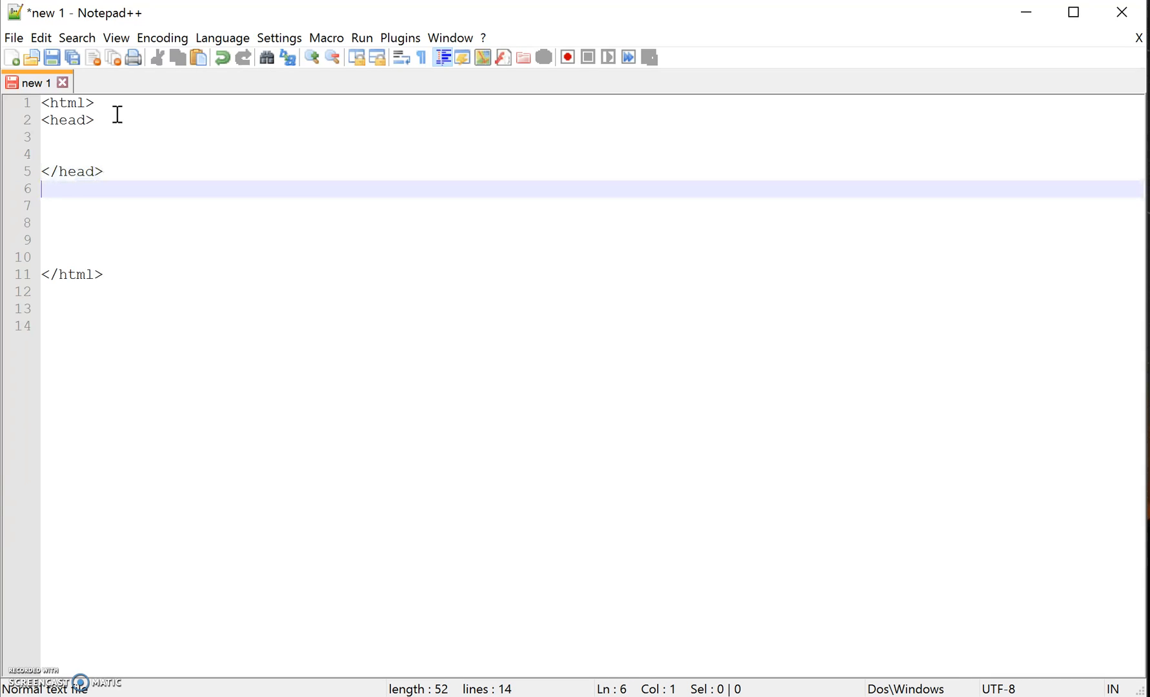
text(<body>)
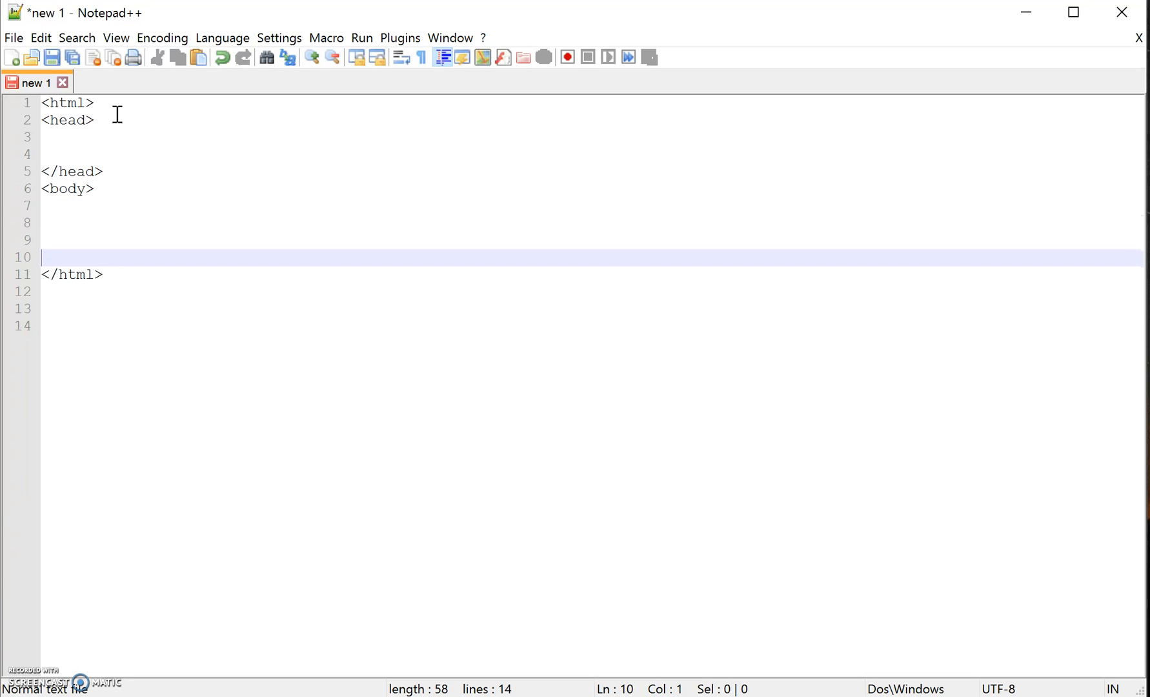
text(</body>)
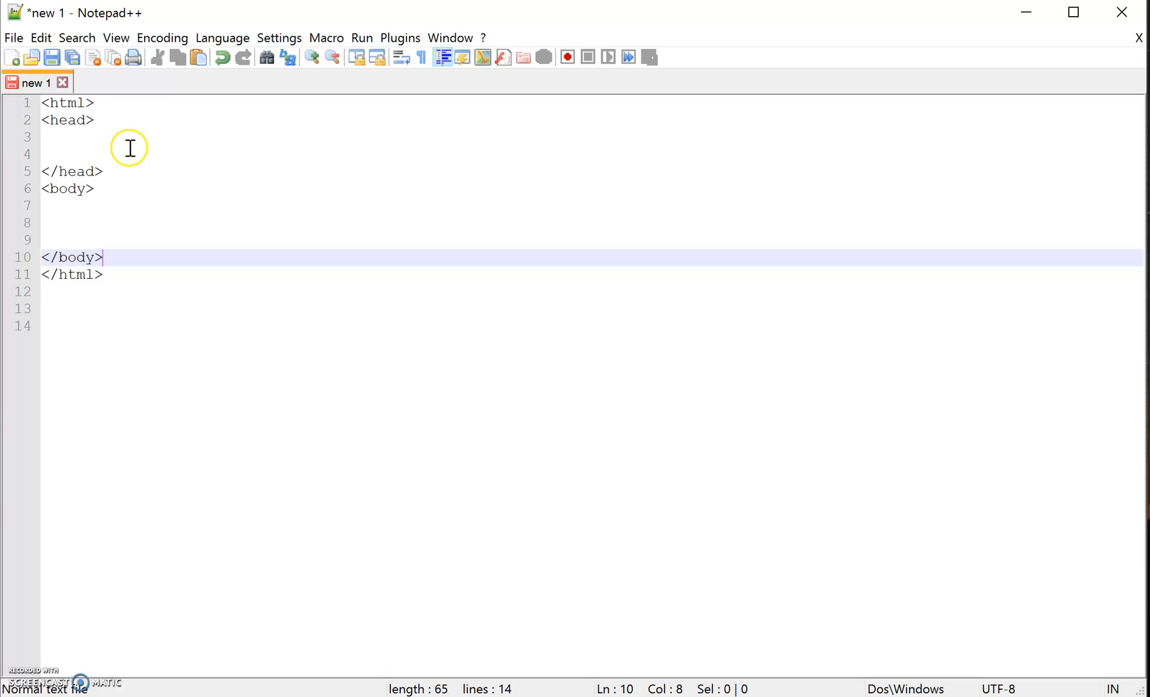
mouse_move(132, 115)
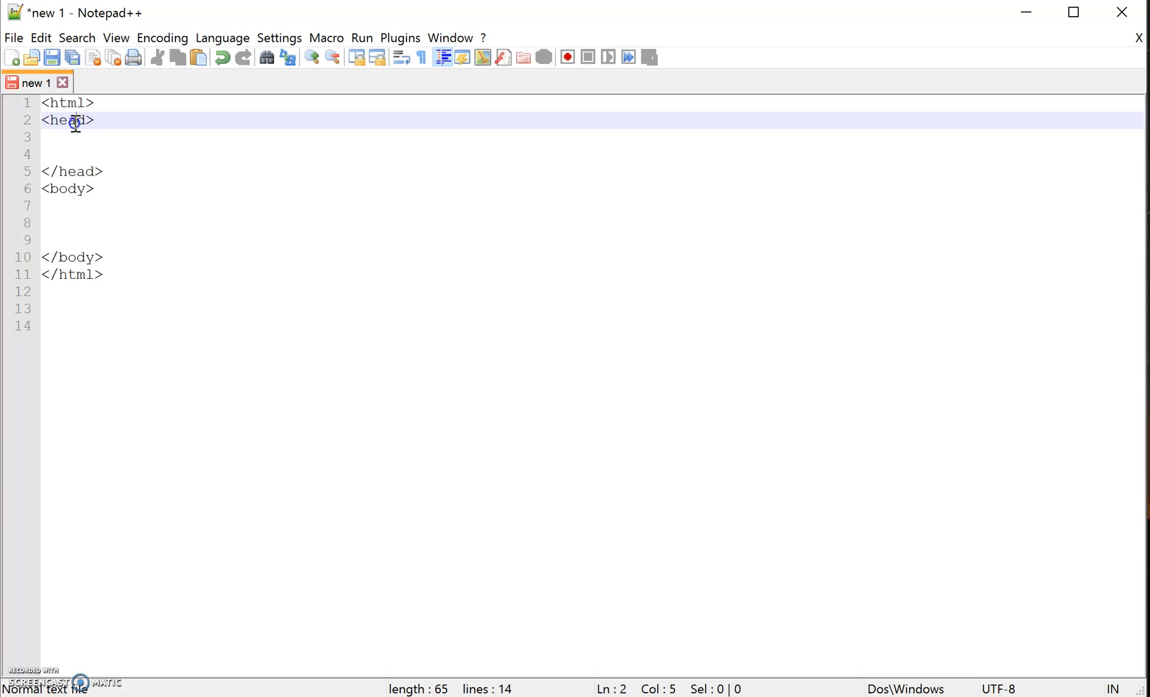
click(74, 171)
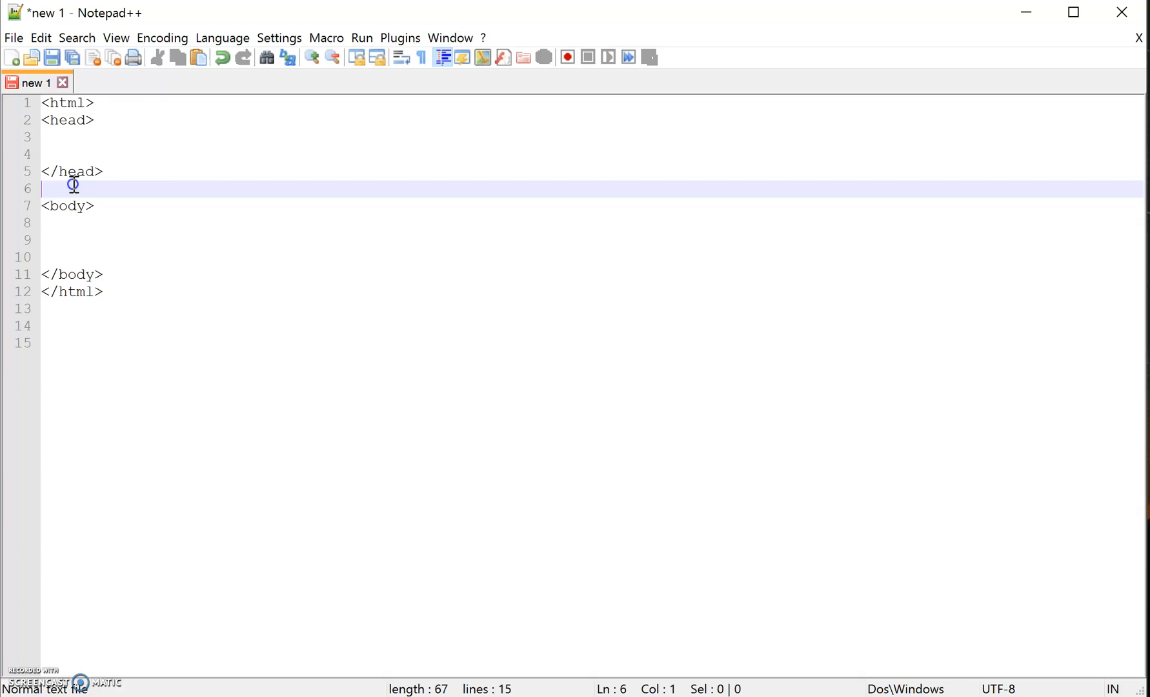
mouse_move(93, 171)
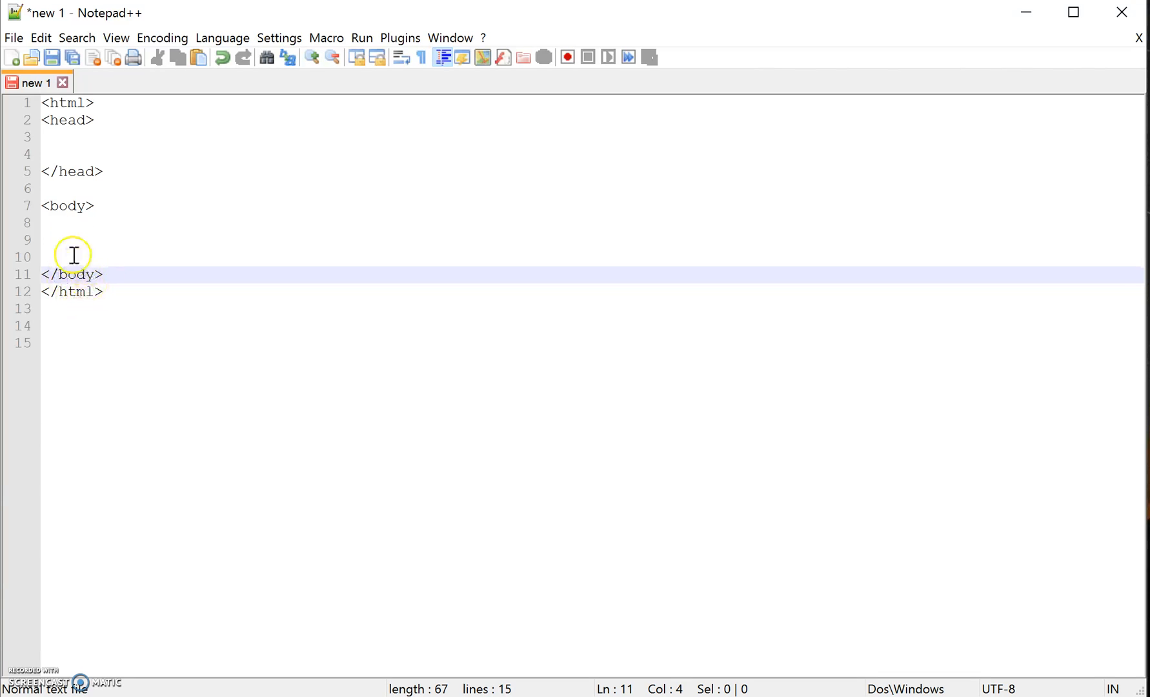
key(Enter)
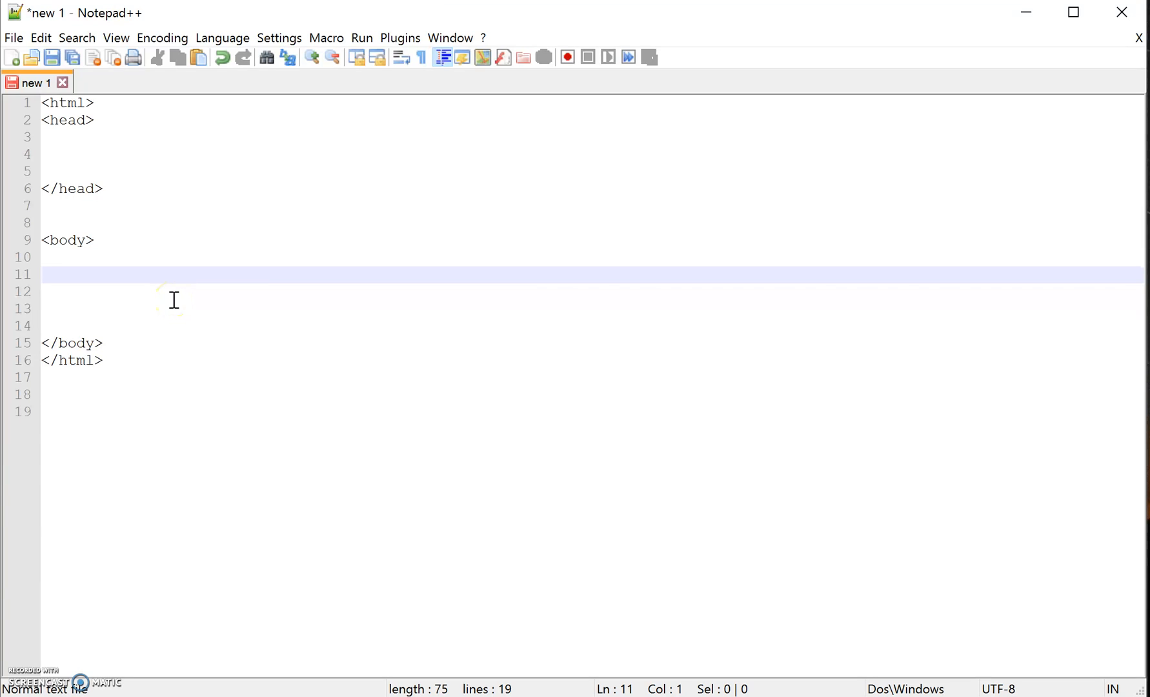
Step: Type 'A line of Text' on the line between the body tags
text(A line of Te)
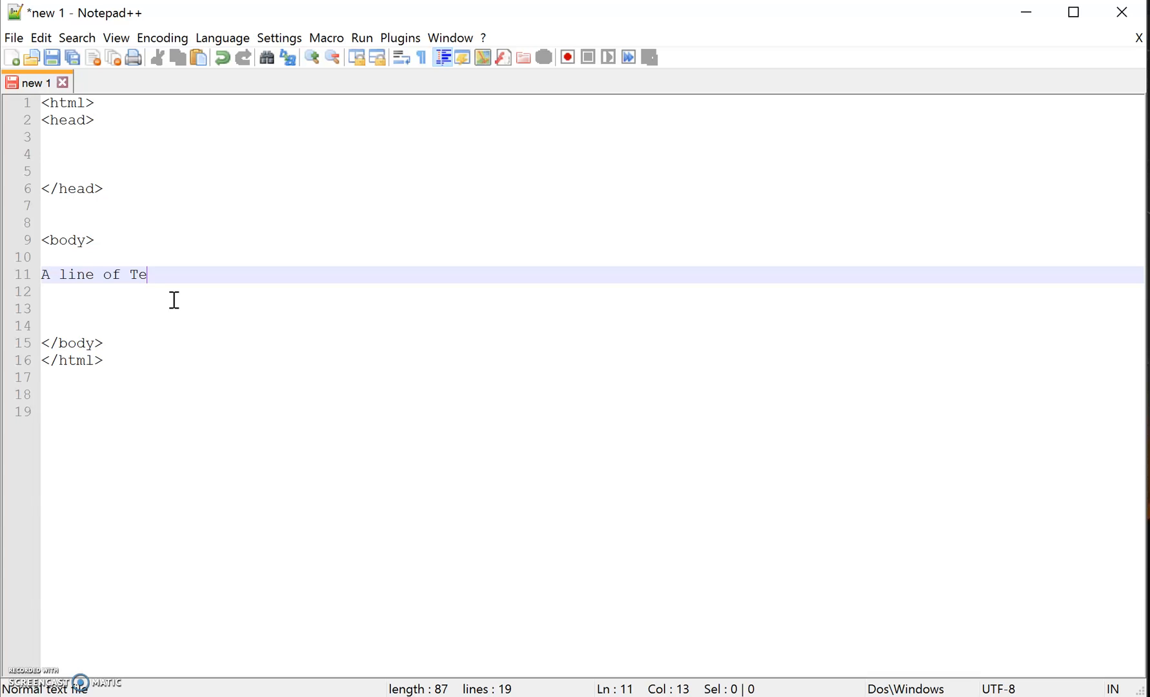
text(xt)
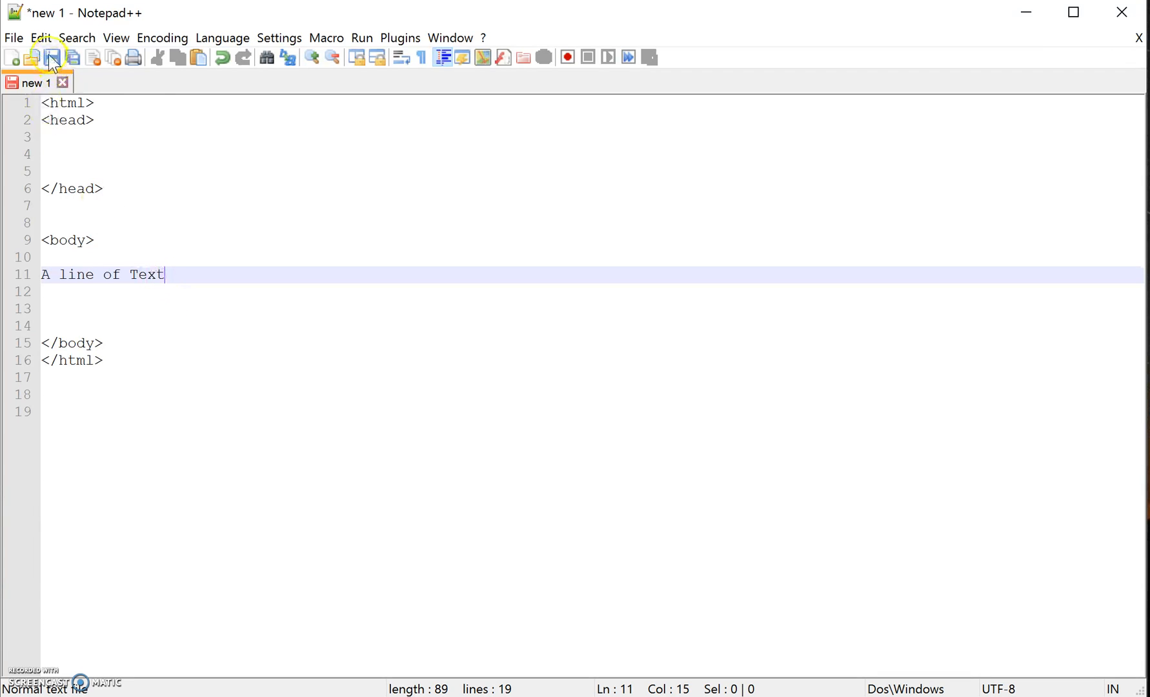
mouse_move(29, 48)
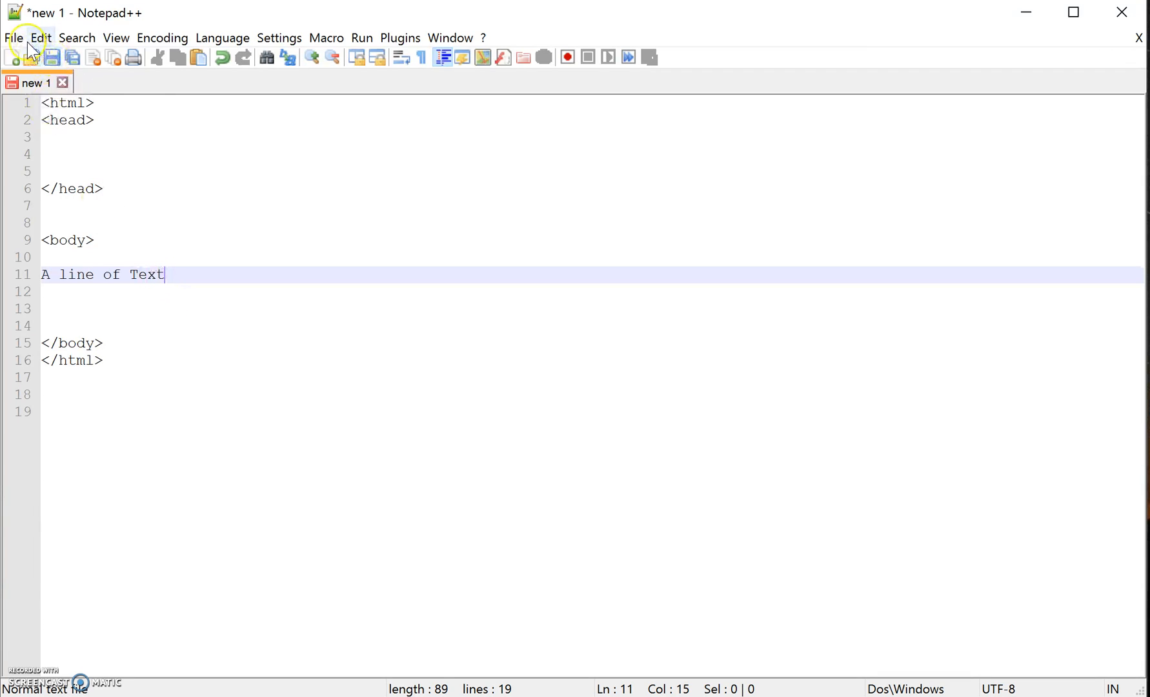
click(12, 38)
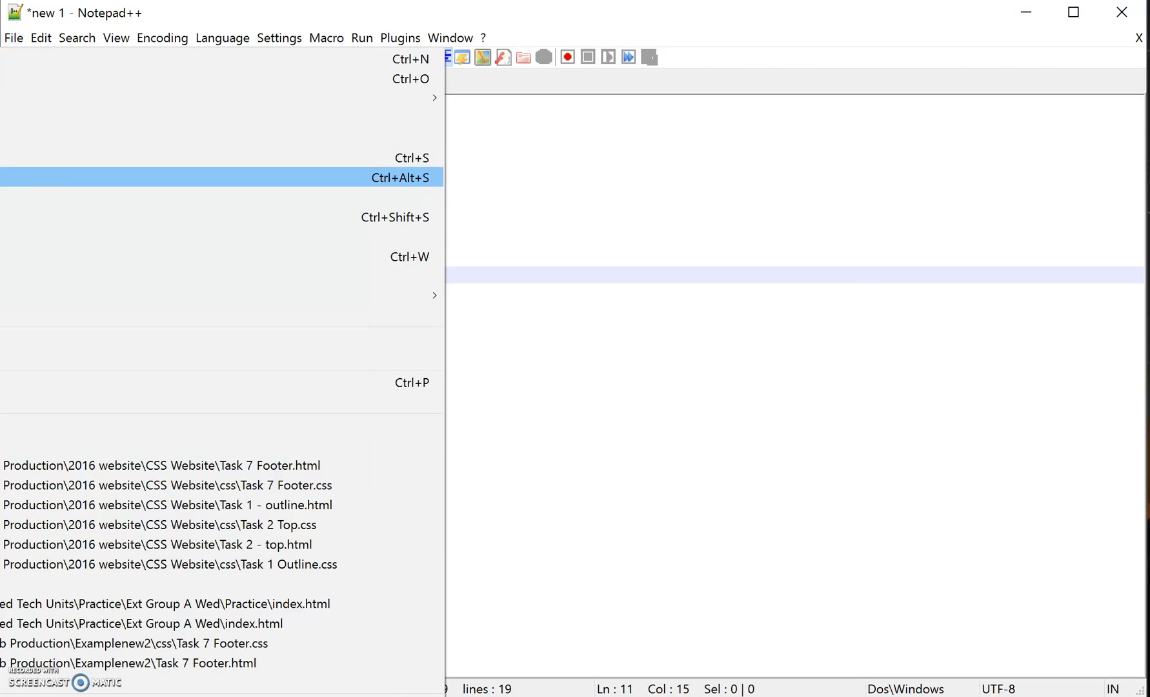
Step: Save the document as NewPage in the HTML folder on the Desktop
click(220, 177)
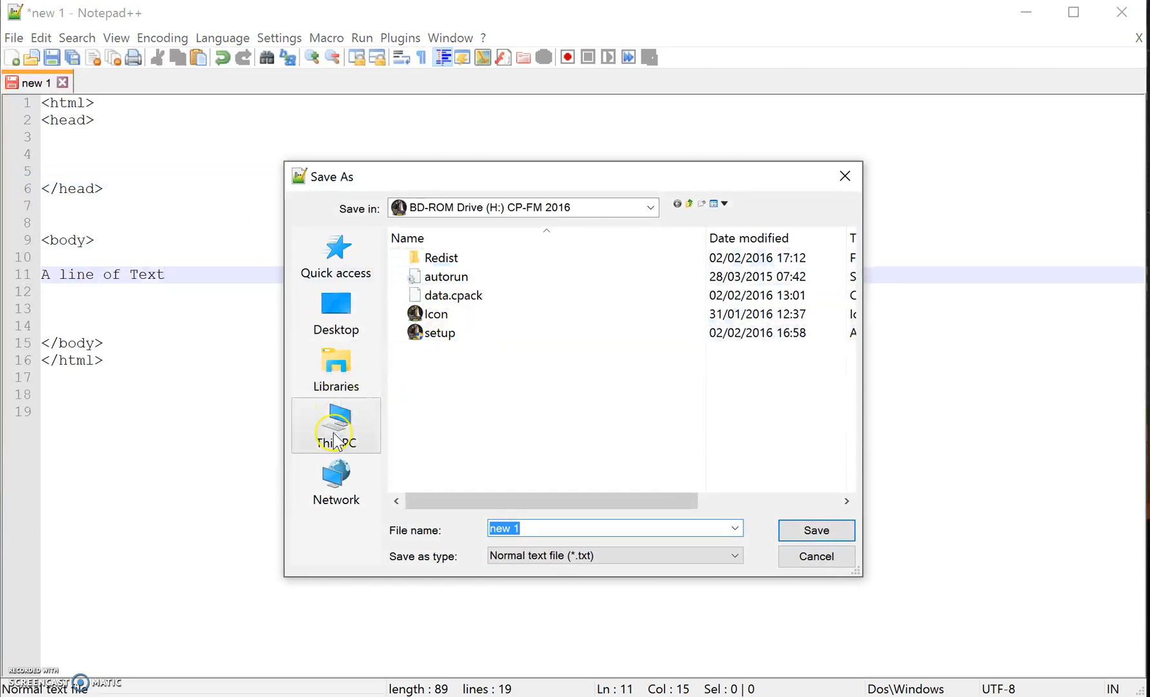
click(334, 311)
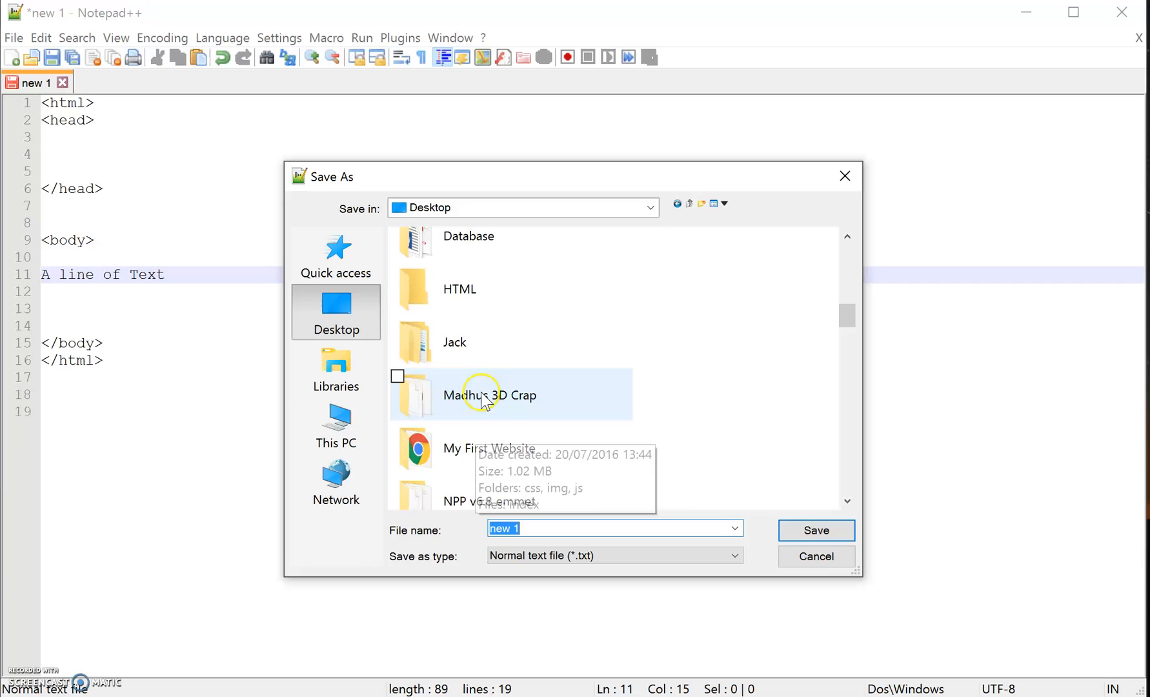
double_click(460, 288)
text(New)
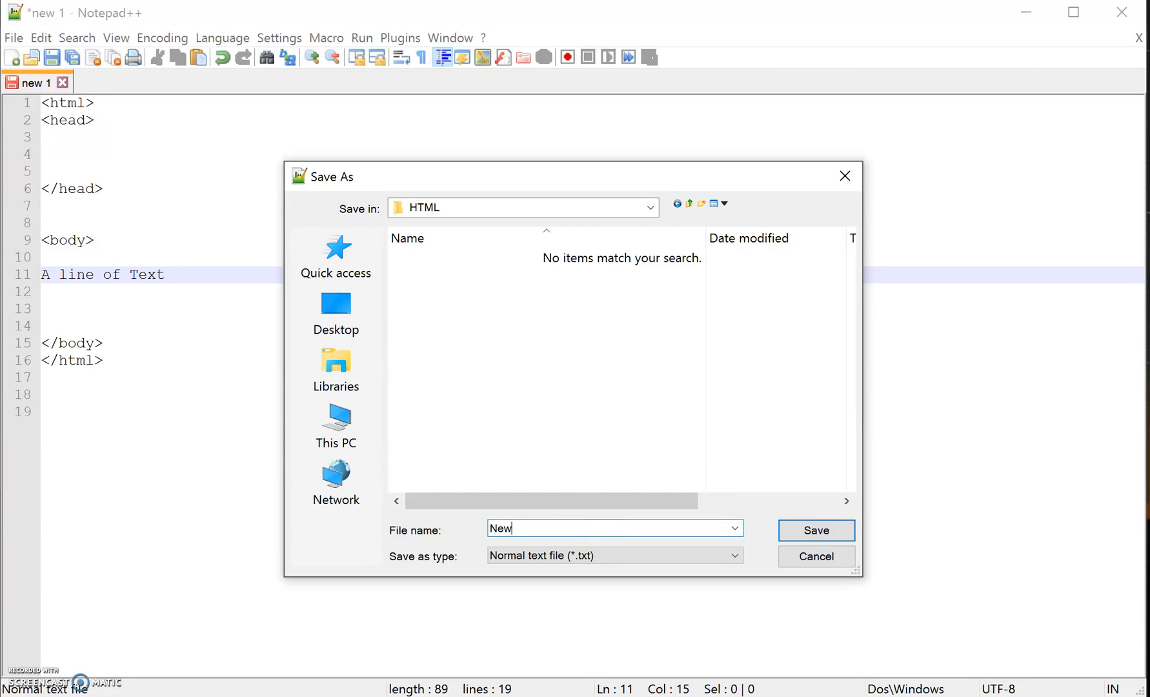
text(Page)
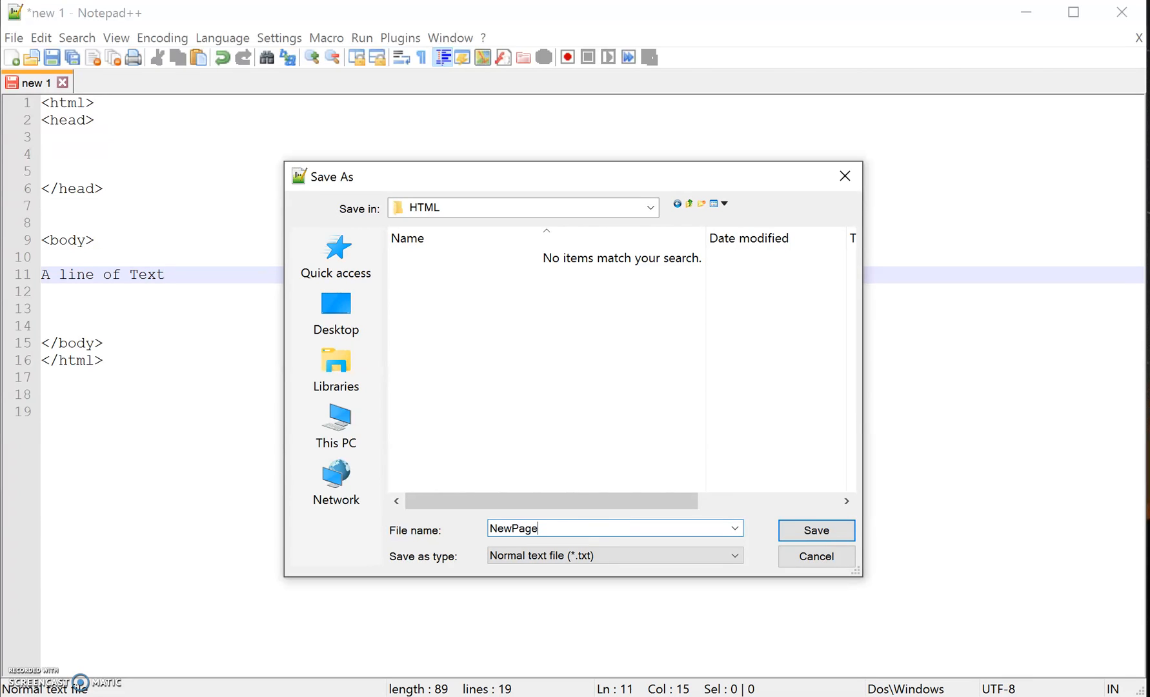
click(815, 530)
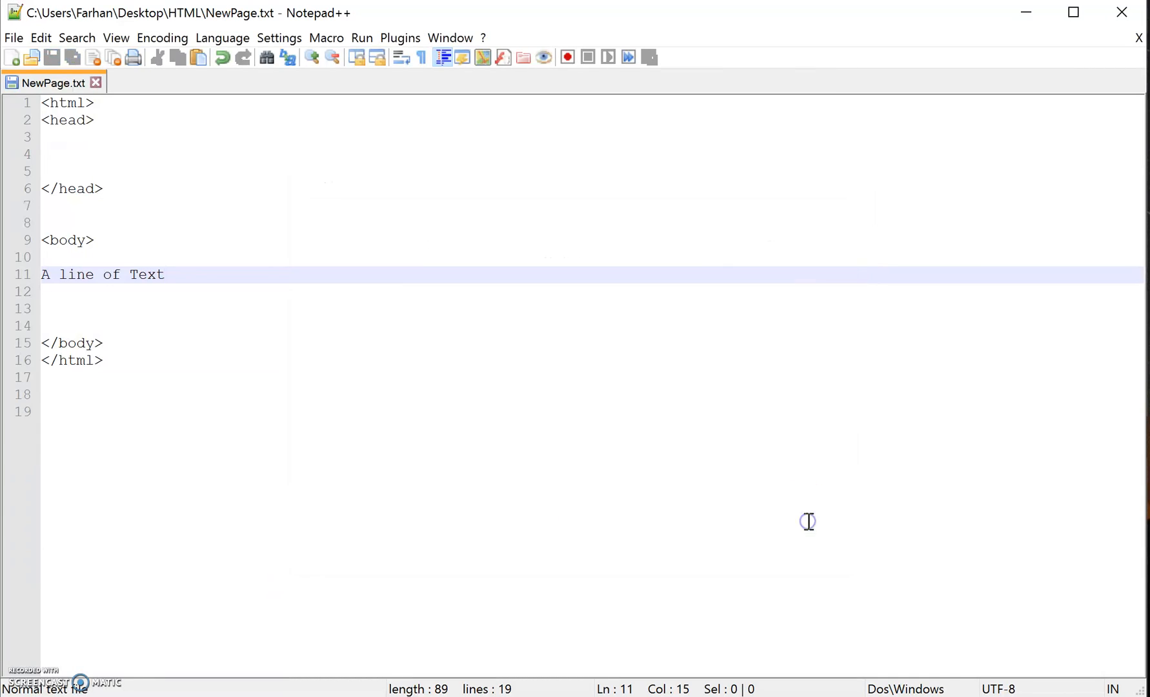
mouse_move(806, 521)
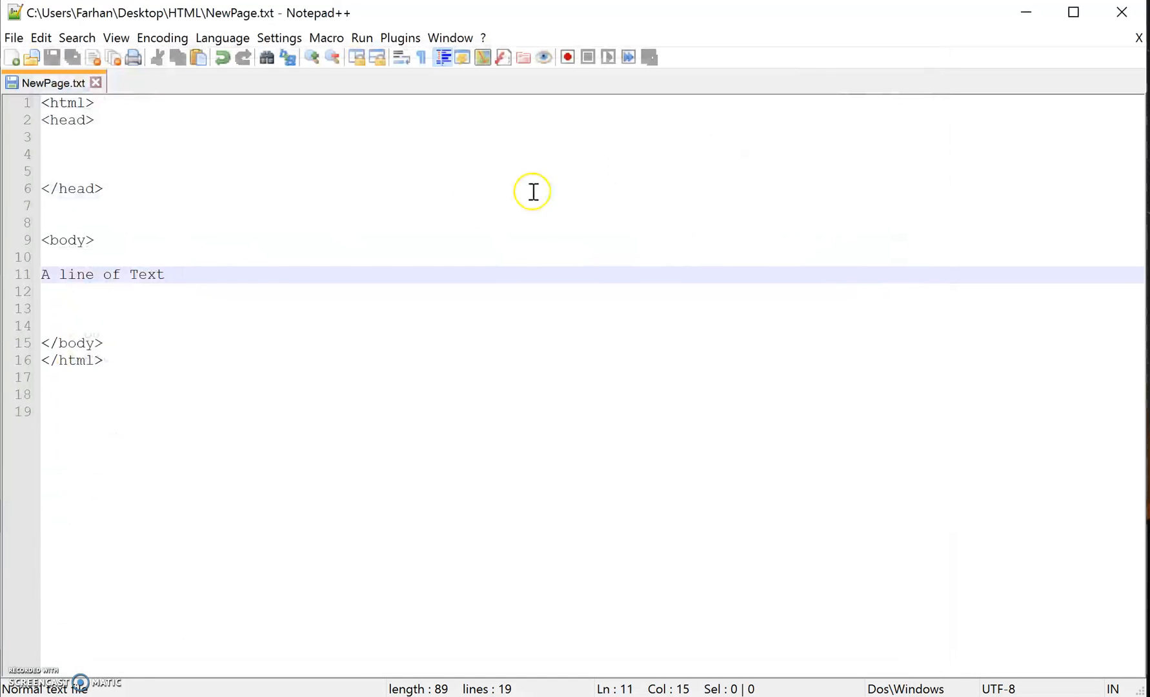
Step: Save the page again under the file name NewPage.html
click(12, 37)
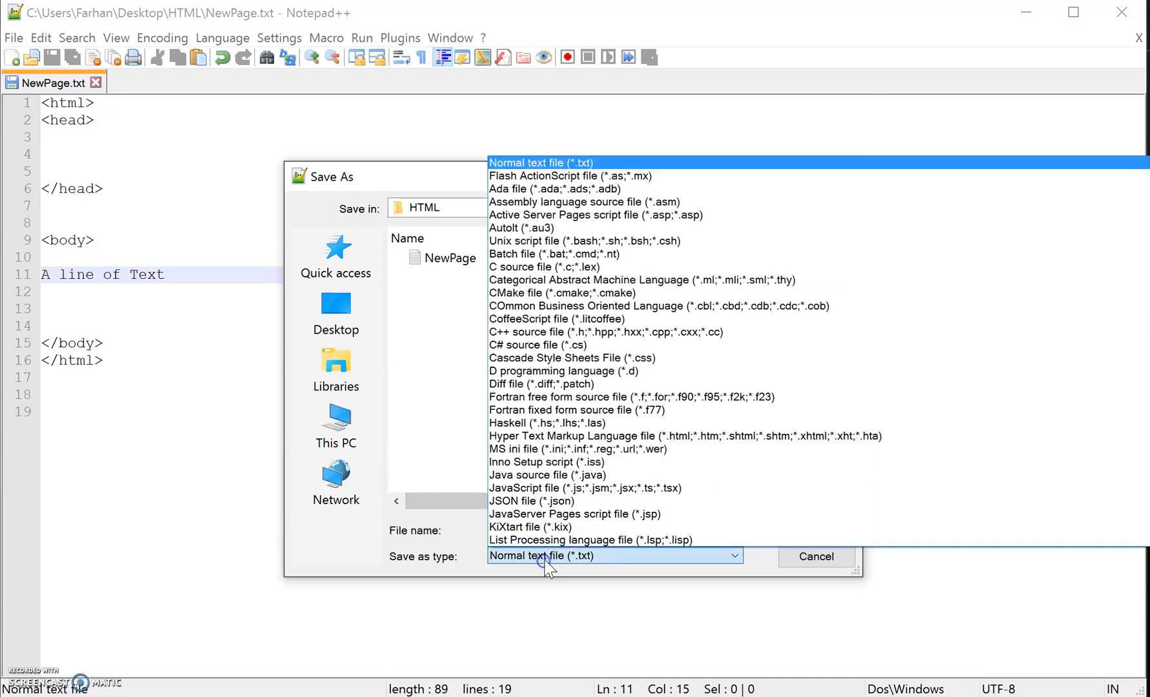
click(612, 556)
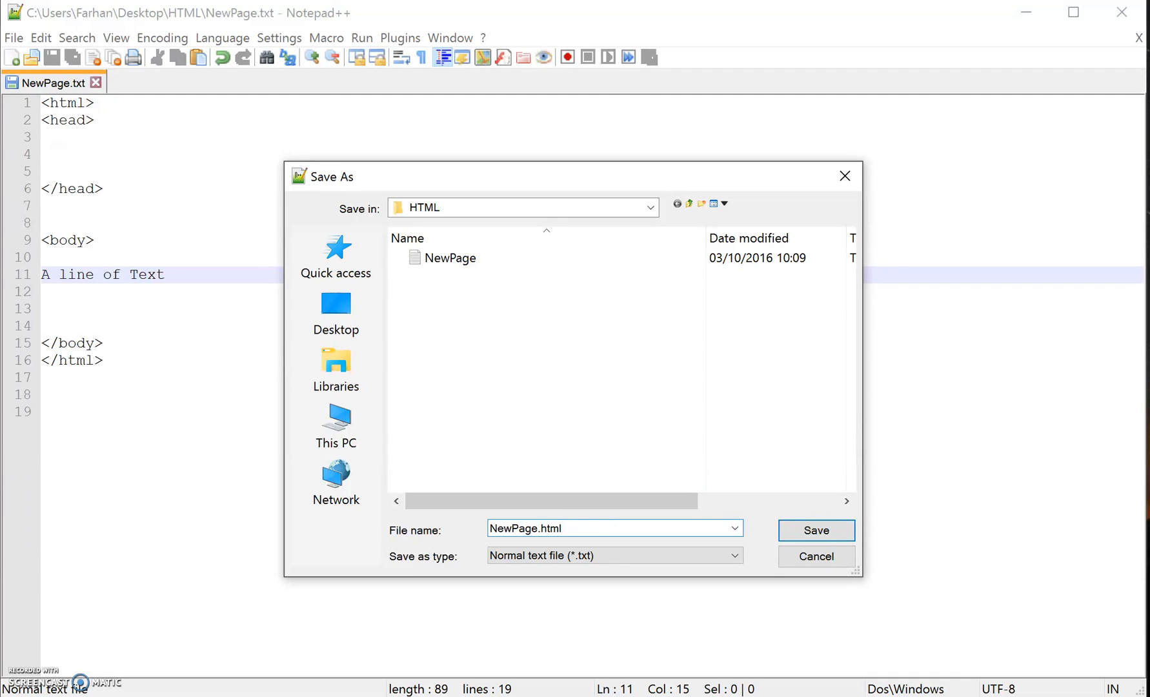
click(558, 528)
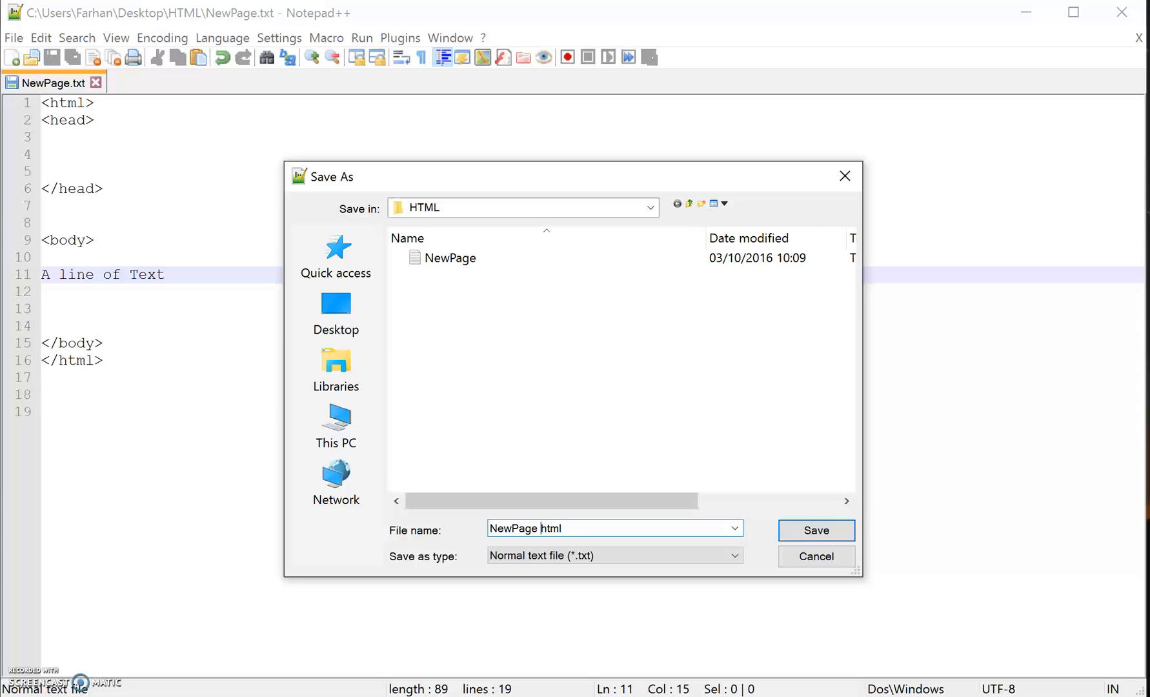
key(Backspace)
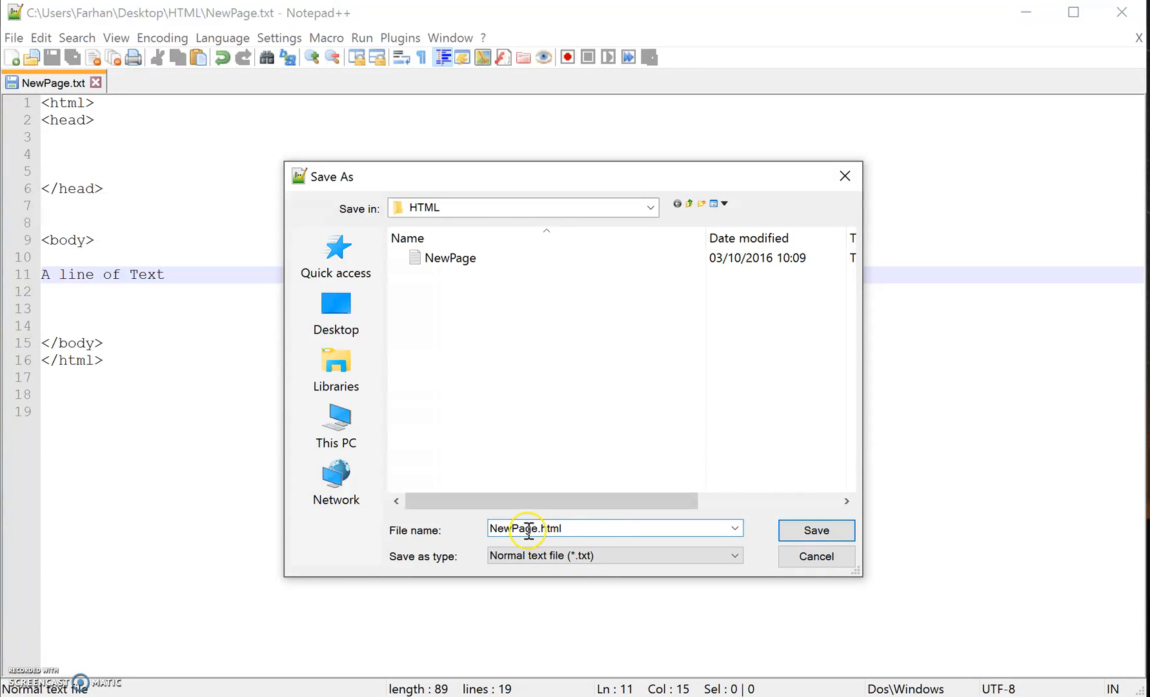
mouse_move(150, 220)
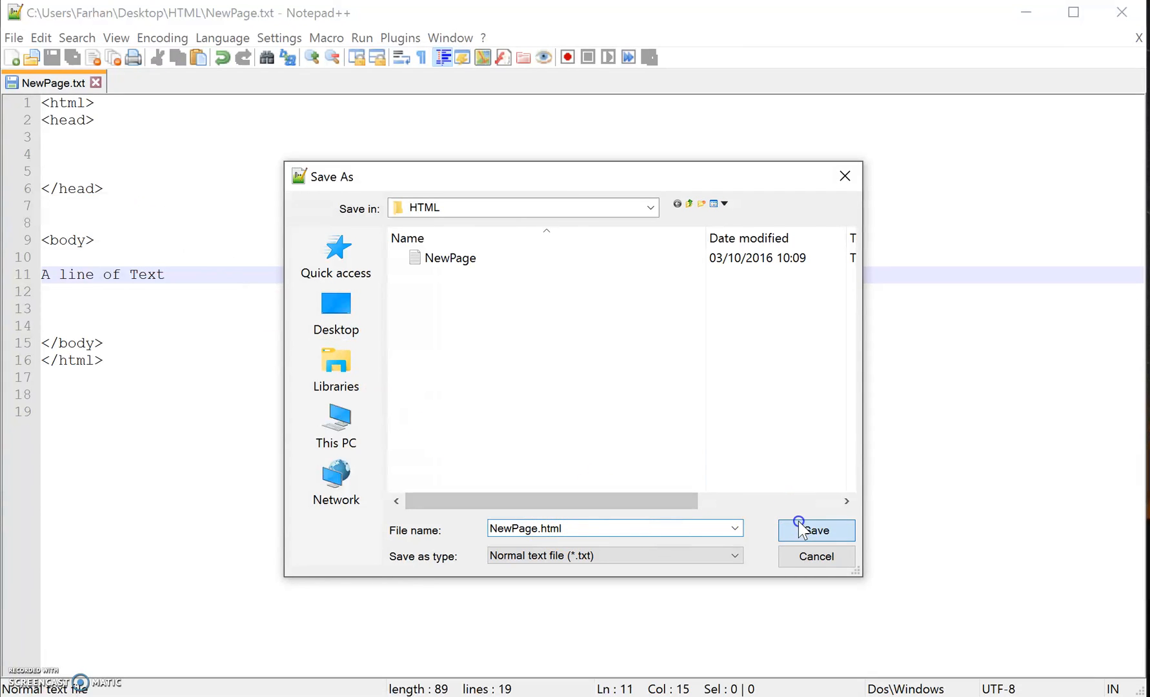
click(816, 529)
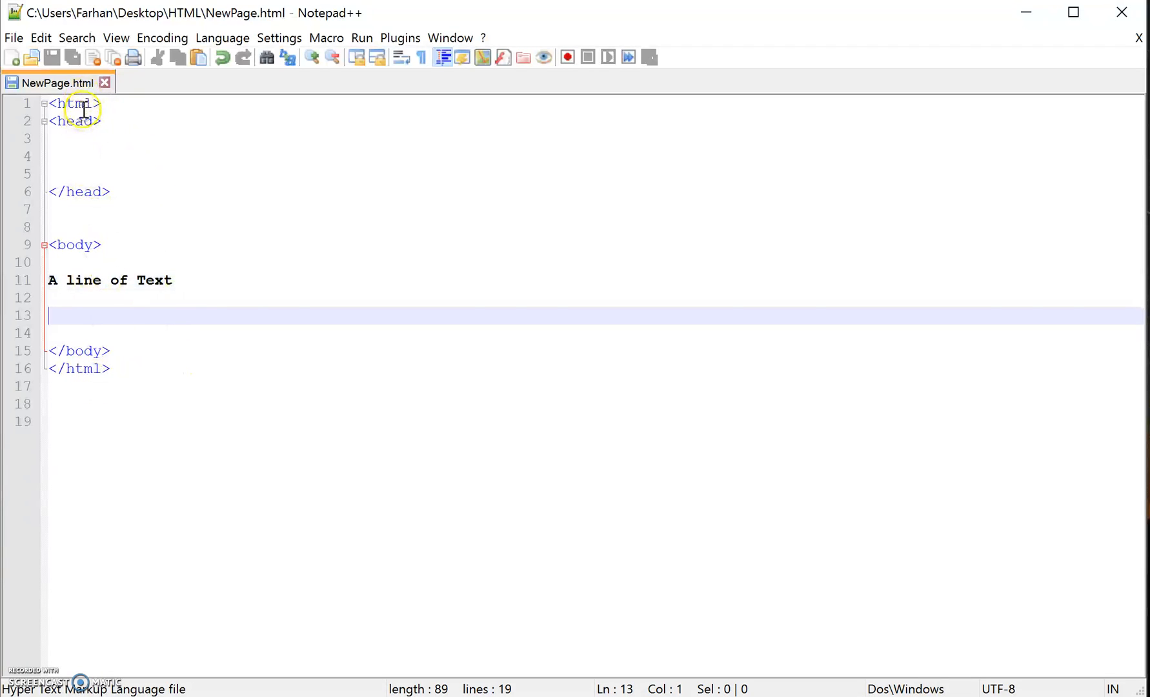
mouse_move(103, 253)
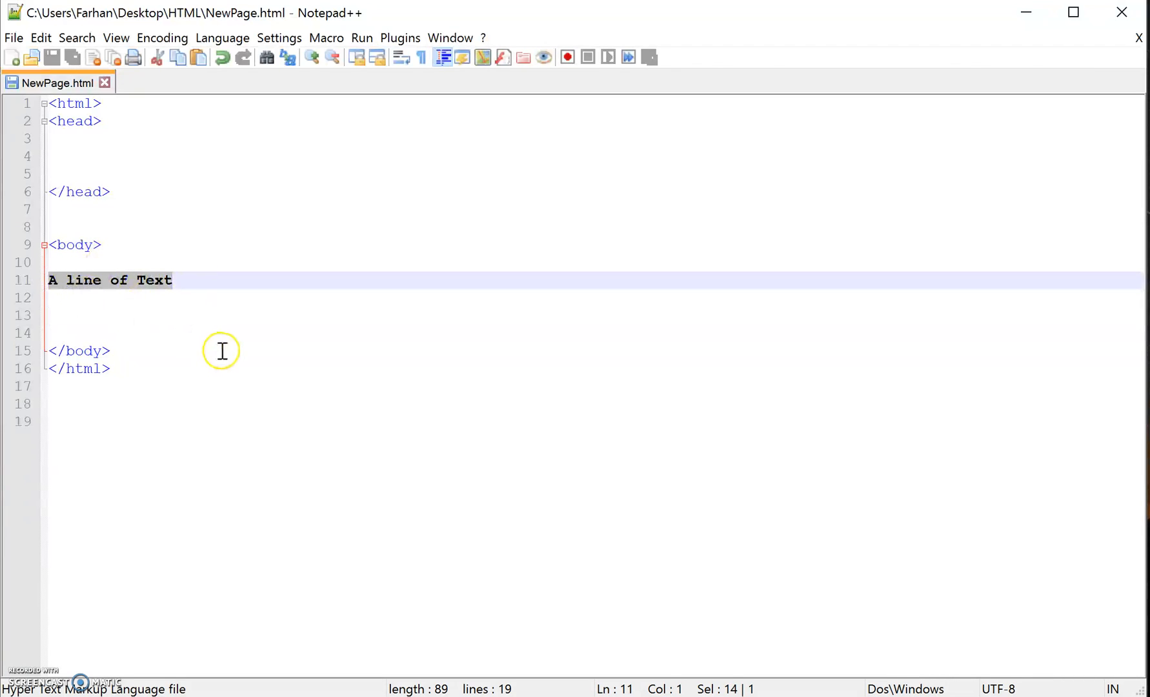
mouse_move(194, 441)
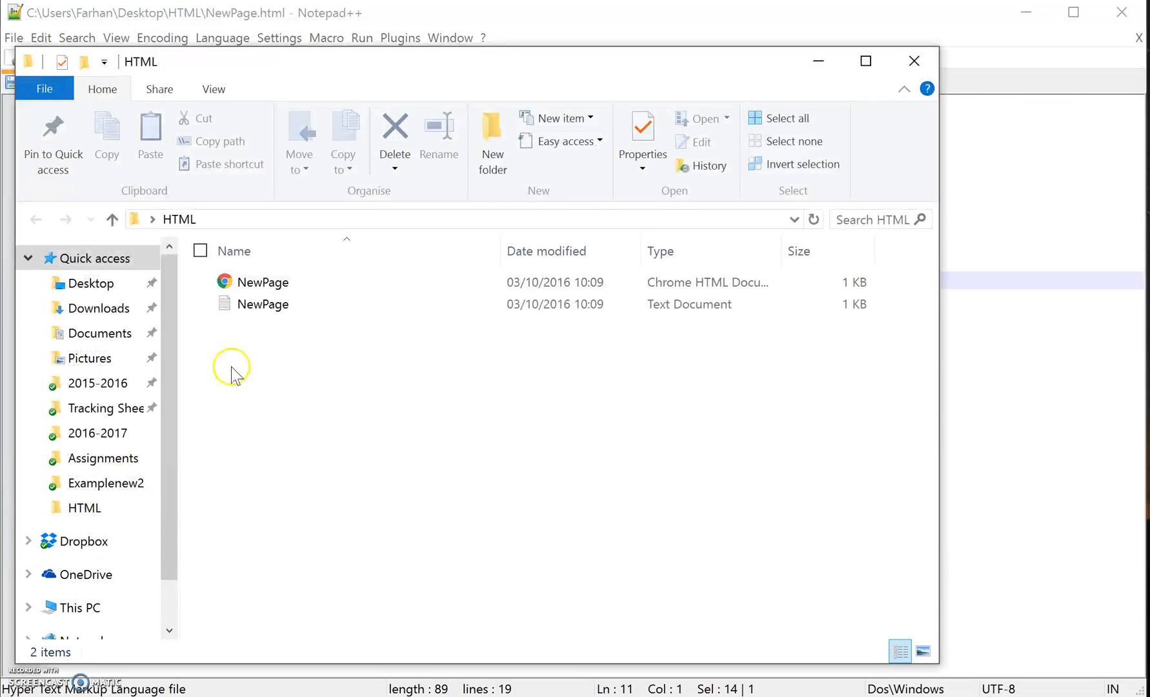
Step: Delete the NewPage text document and select the NewPage HTML document
click(262, 282)
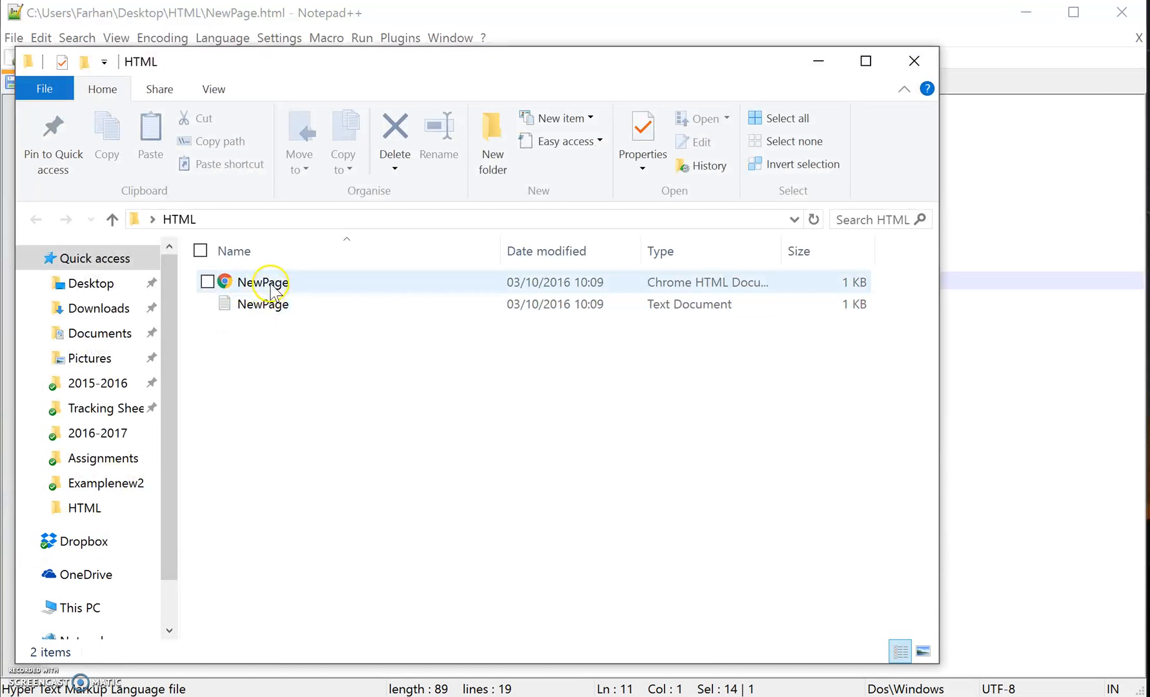
click(262, 304)
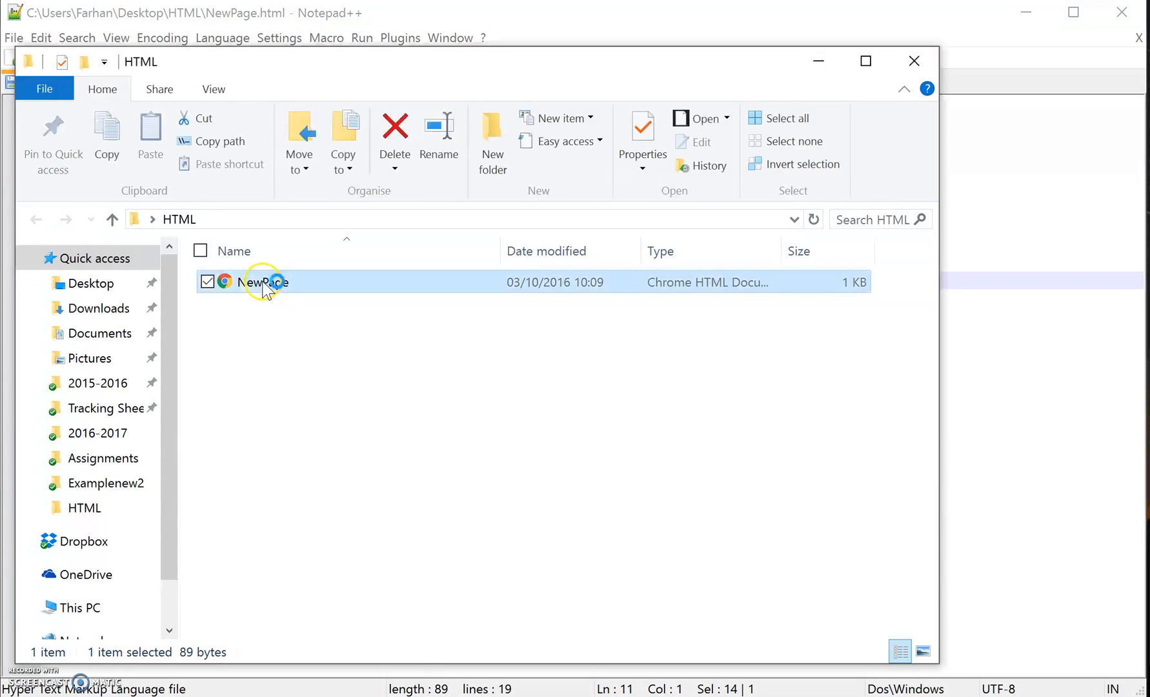
Step: Open NewPage.html in Google Chrome, showing 'A line of Text'
double_click(262, 282)
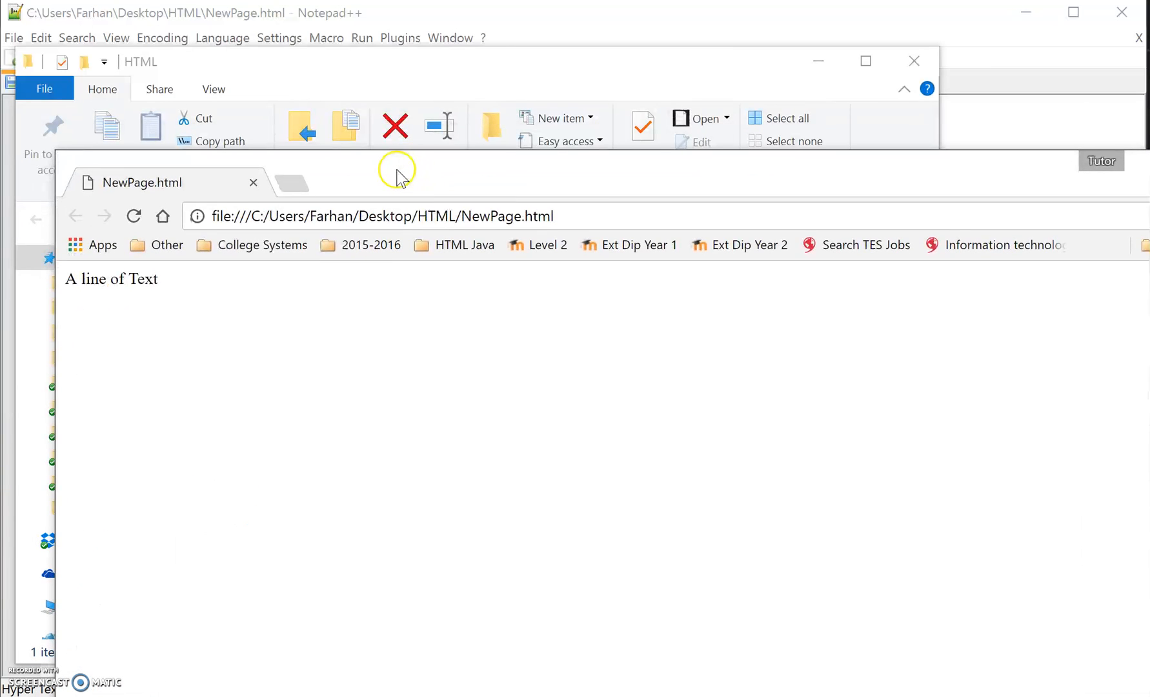
mouse_move(410, 194)
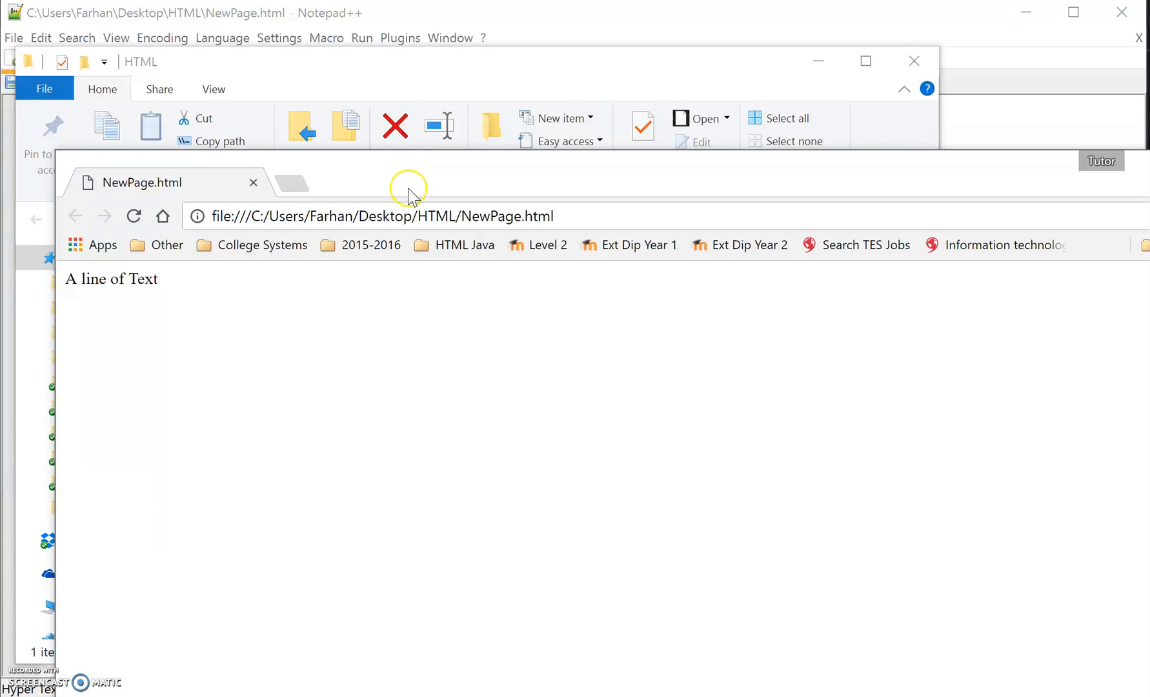